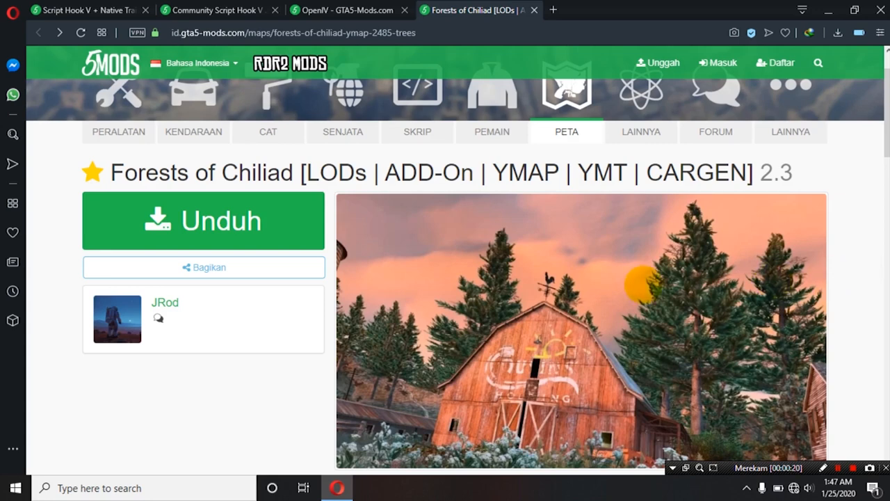
Highlight 'Forests' in the mod title and scroll down the Forests of Chiliad page
double_click(149, 172)
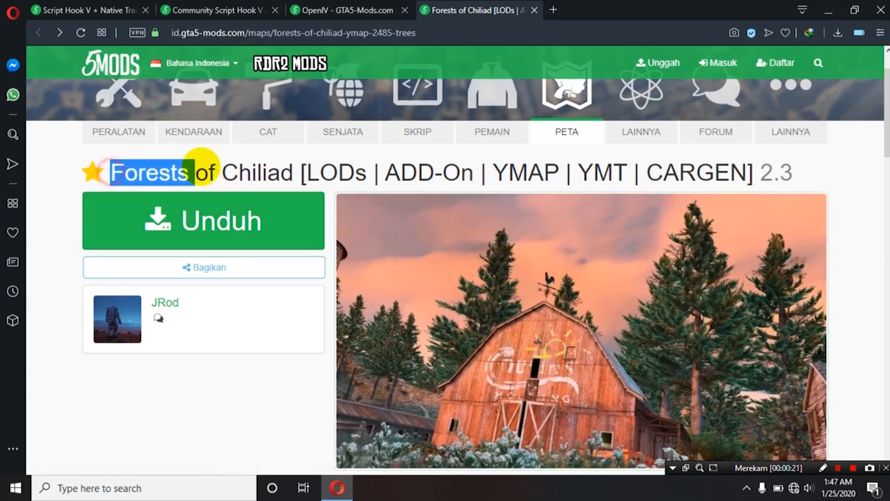
scroll(down, 3)
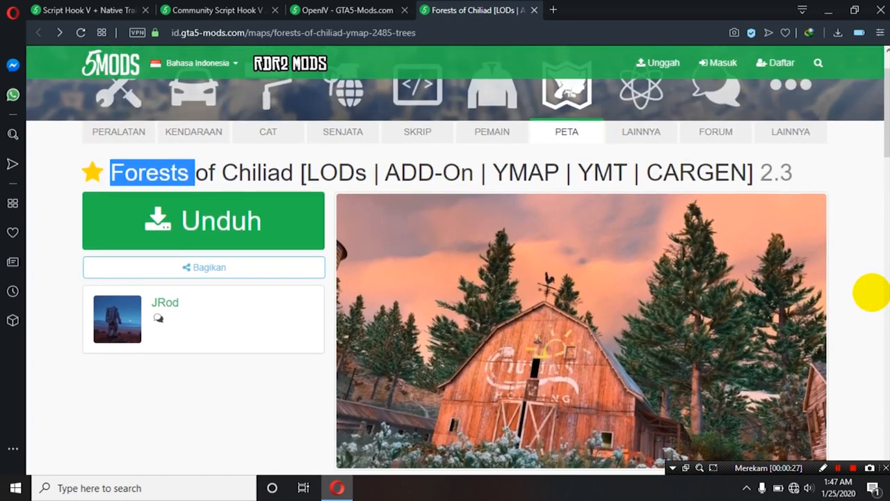
scroll(down, 3)
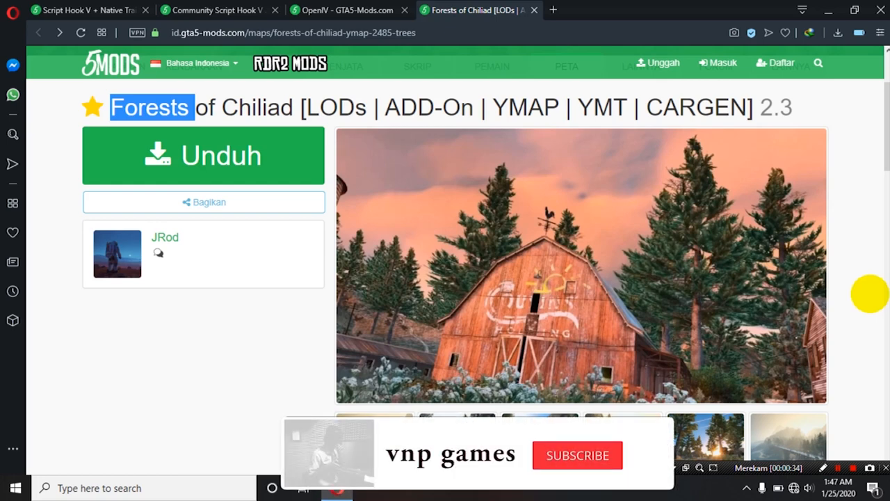
click(577, 455)
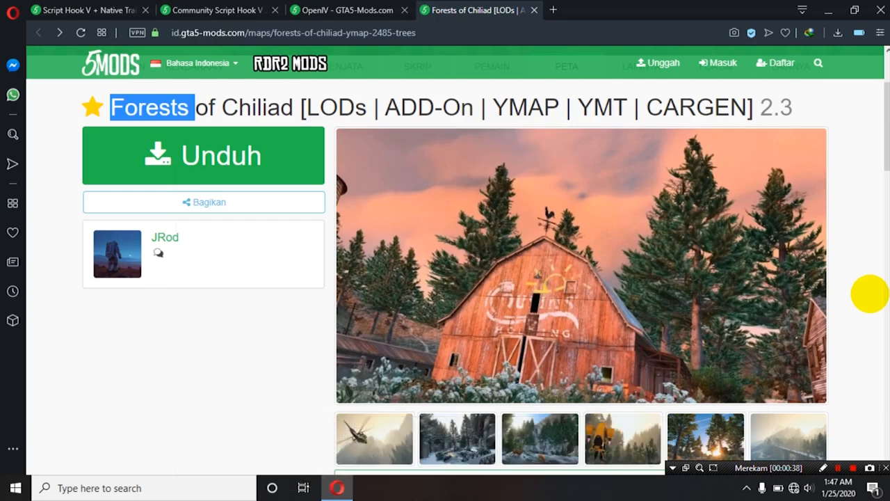
Look over the Script Hook V, OpenIV and Script Hook V .NET tabs, then return to Forests of Chiliad
click(83, 10)
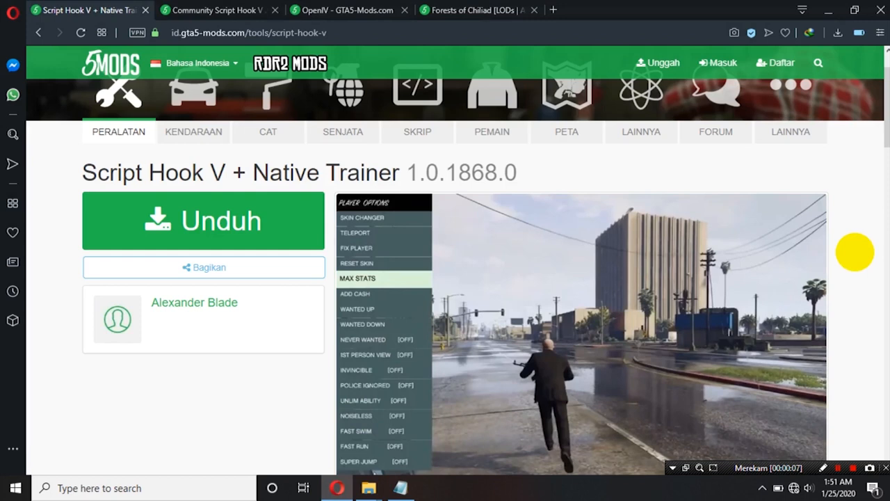
mouse_move(379, 278)
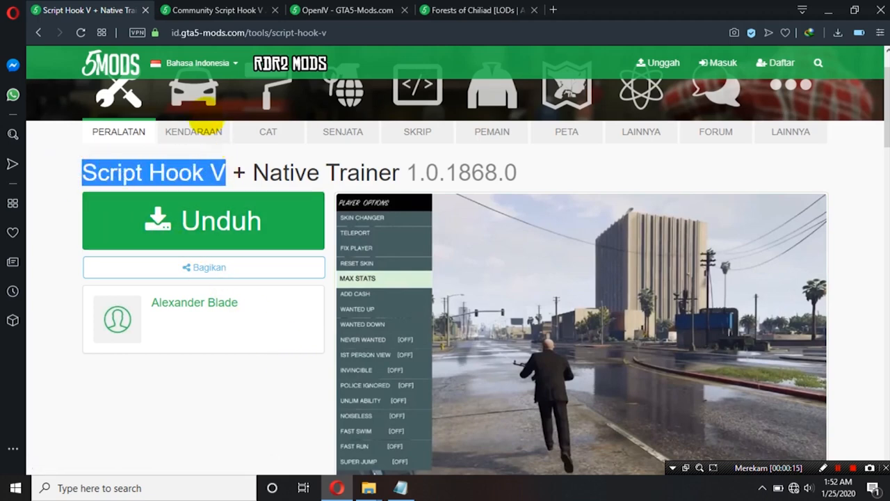
click(218, 9)
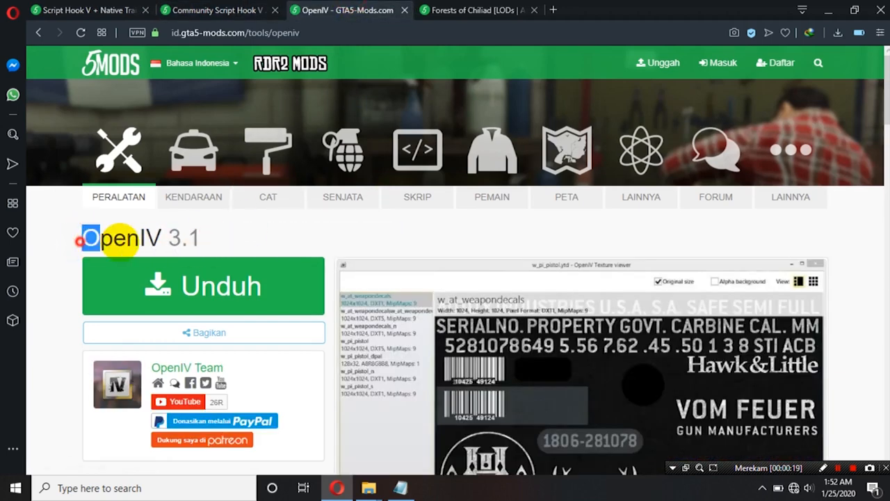
double_click(129, 238)
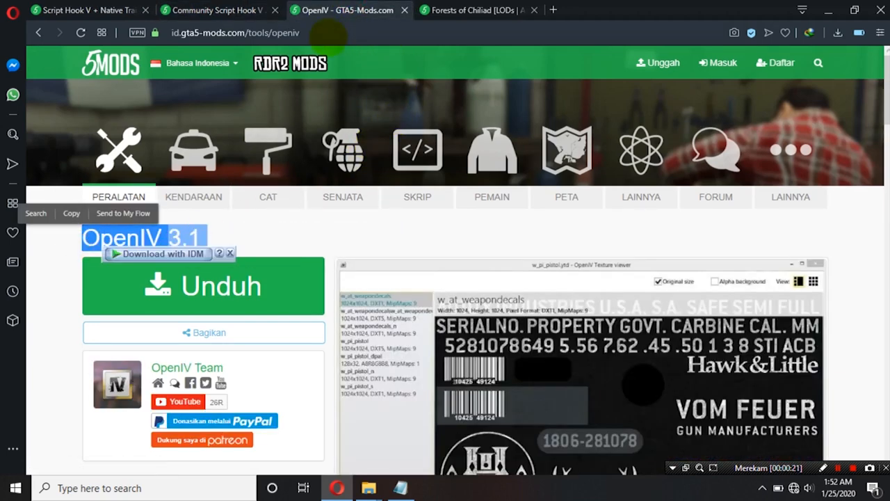
click(215, 9)
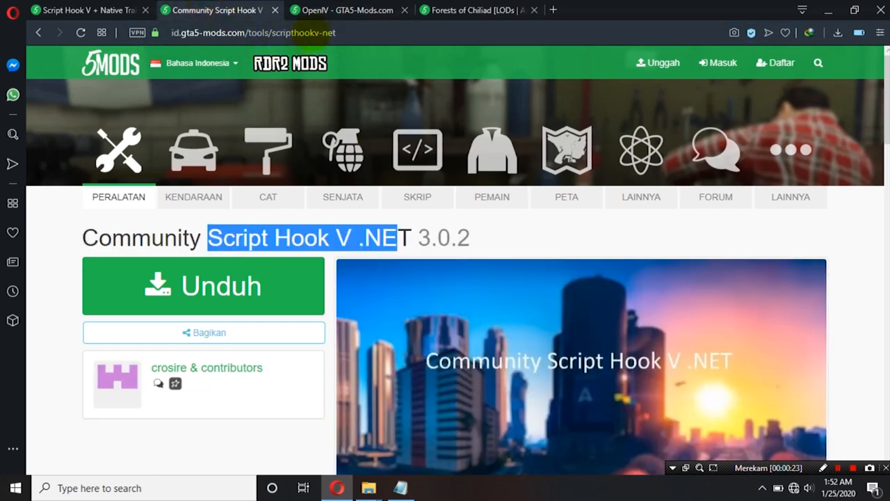
click(250, 33)
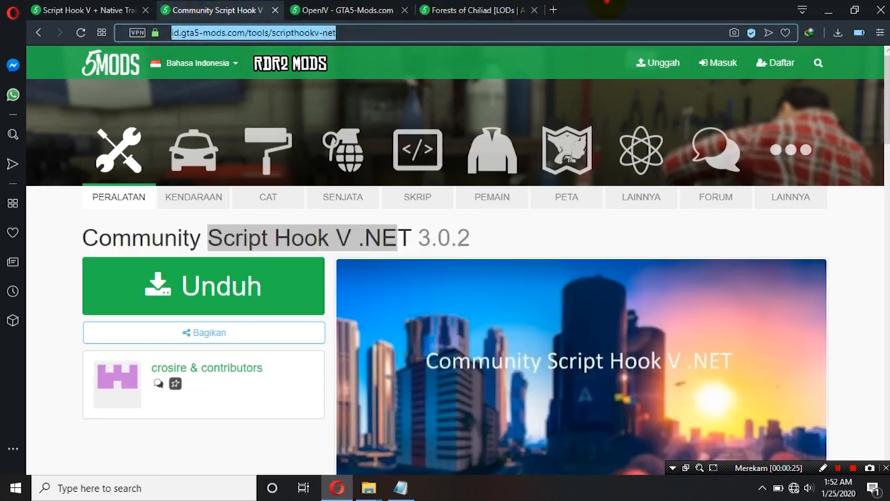
click(473, 9)
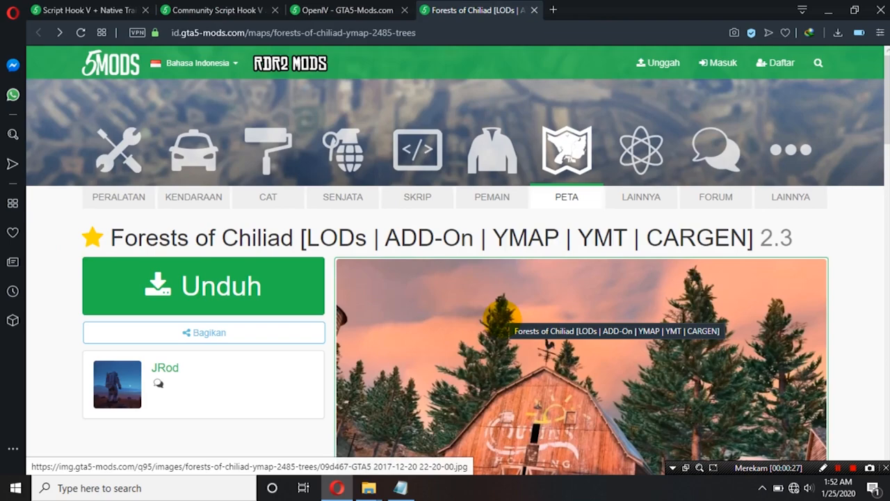
Page through the Forests of Chiliad screenshots one by one
scroll(down, 3)
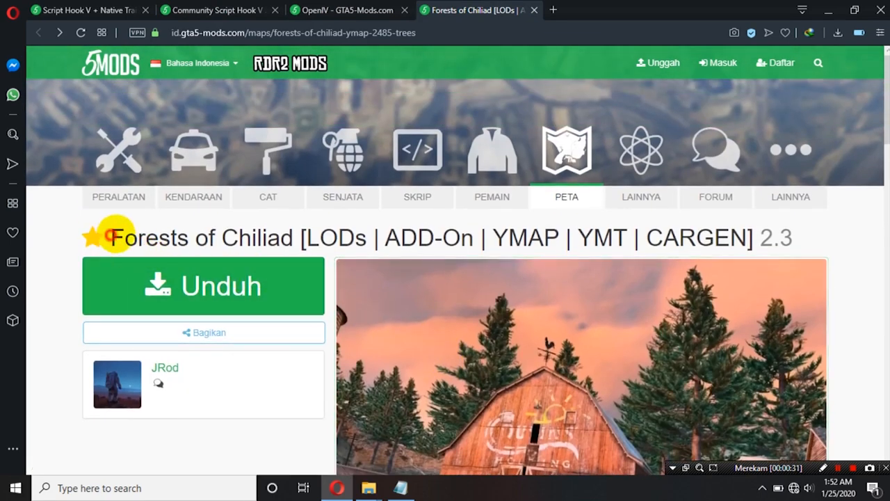
scroll(down, 3)
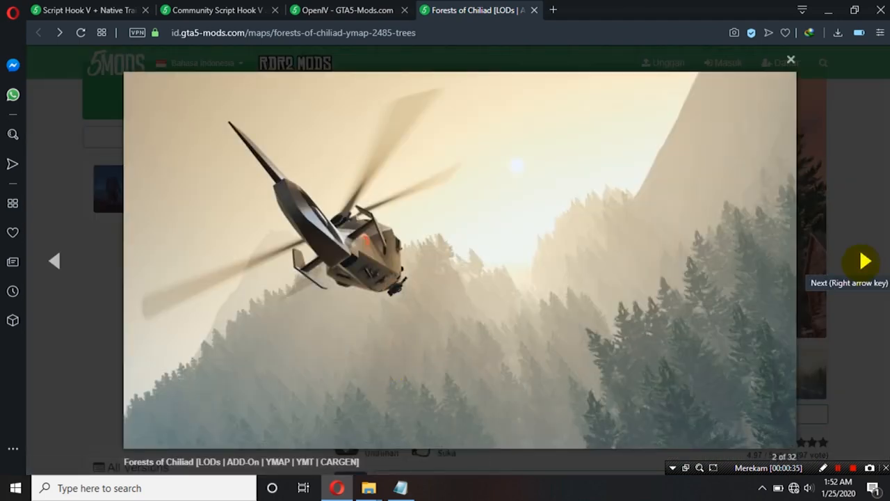
click(862, 260)
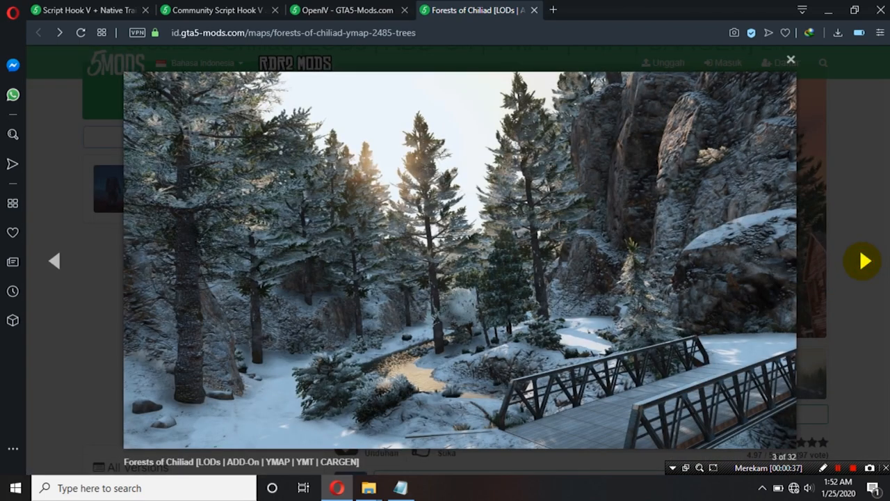
click(863, 261)
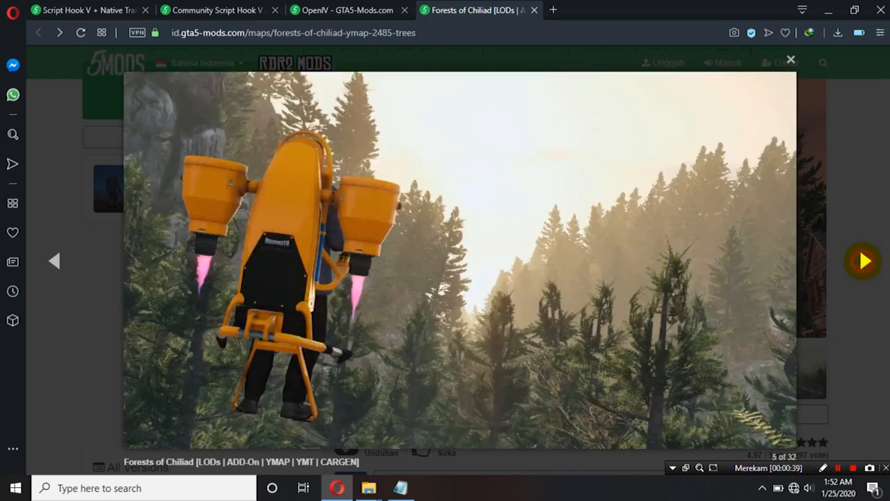
click(863, 260)
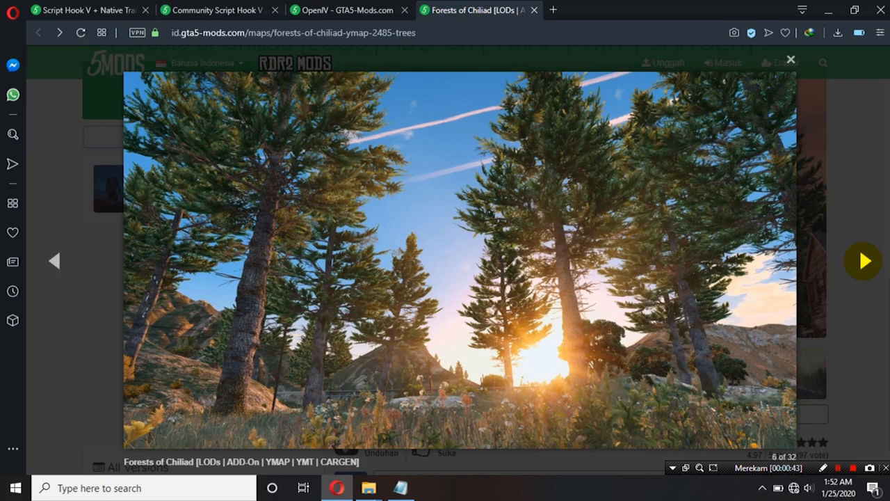
click(862, 260)
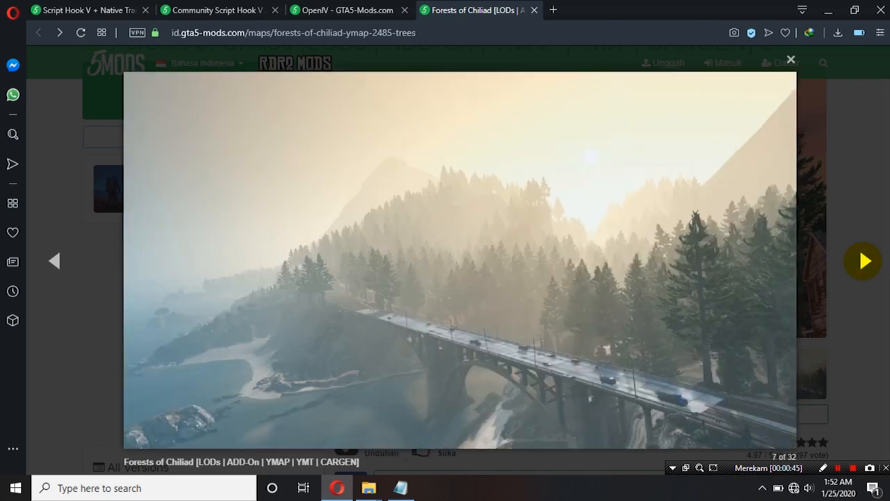
click(862, 261)
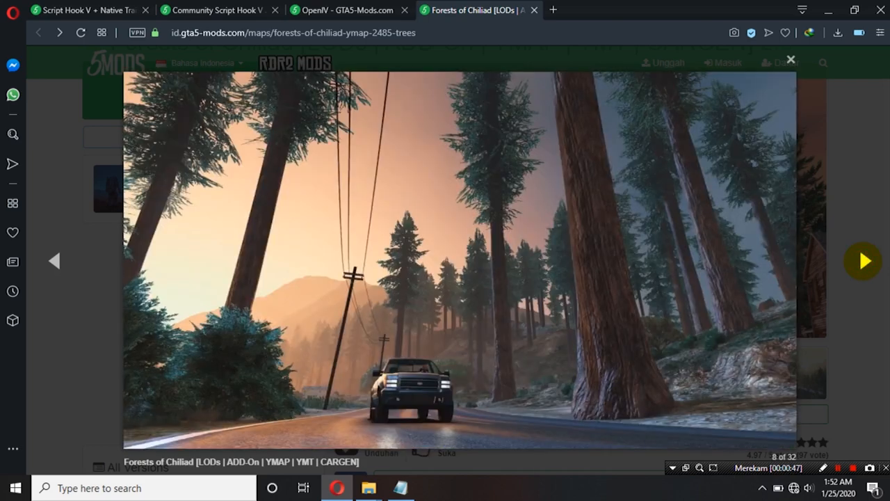
click(862, 260)
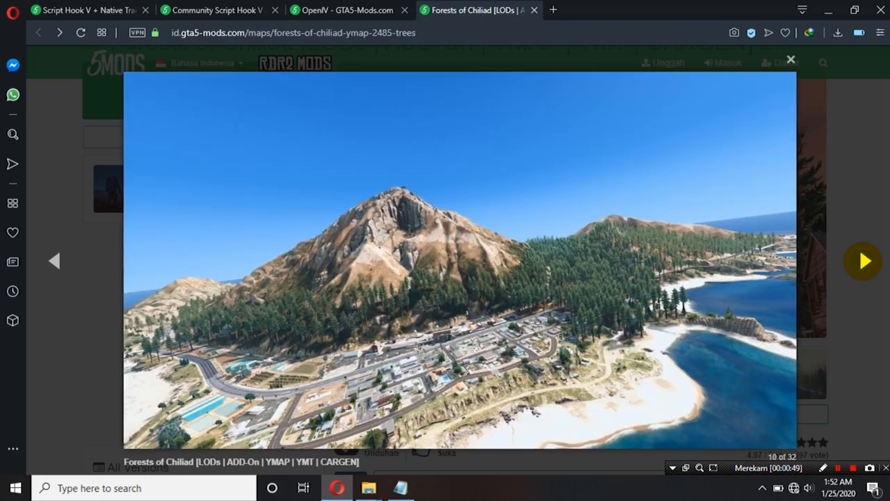
click(863, 260)
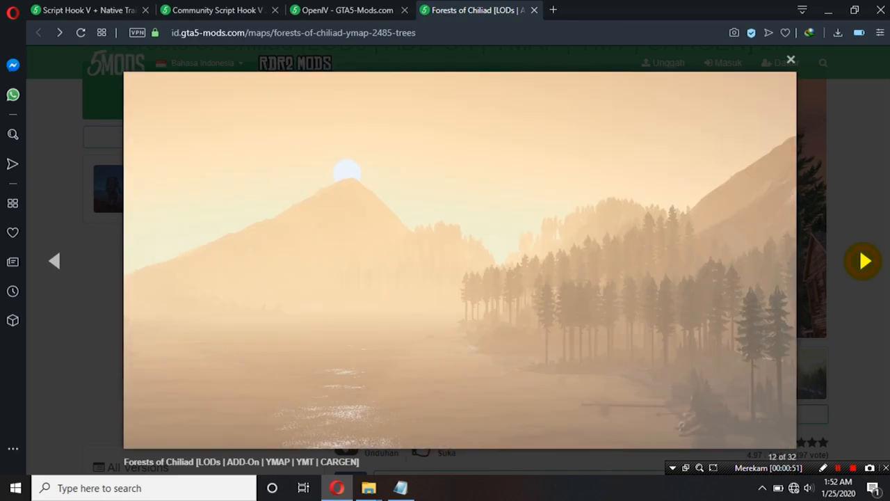
click(863, 261)
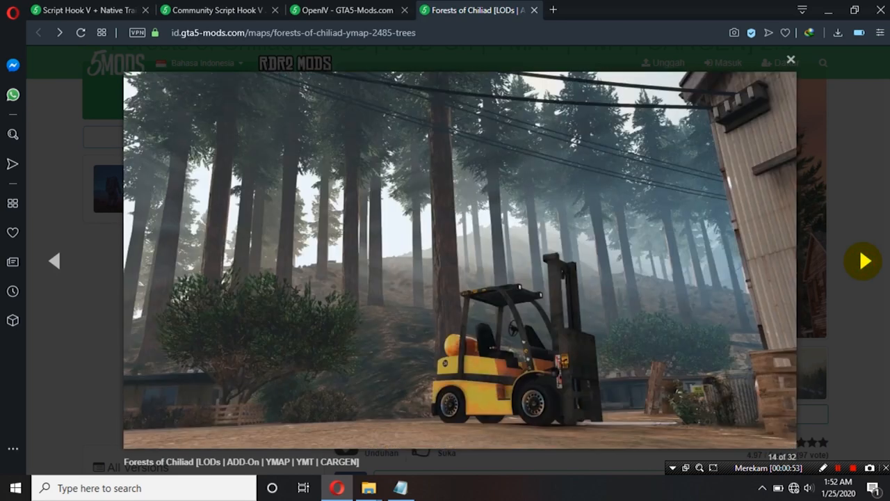
click(863, 261)
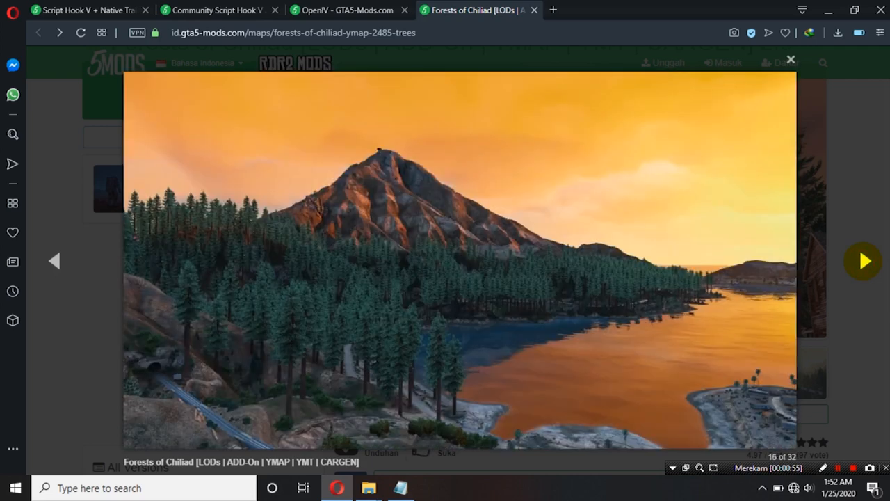
click(862, 260)
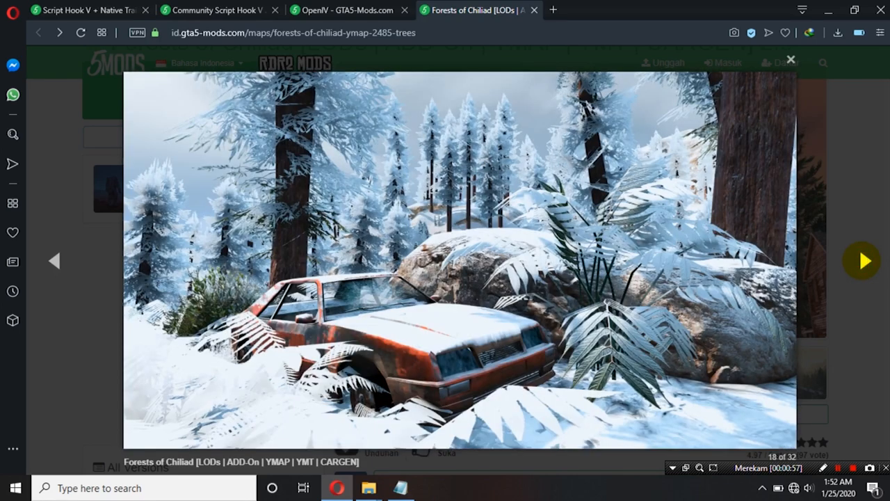
click(790, 60)
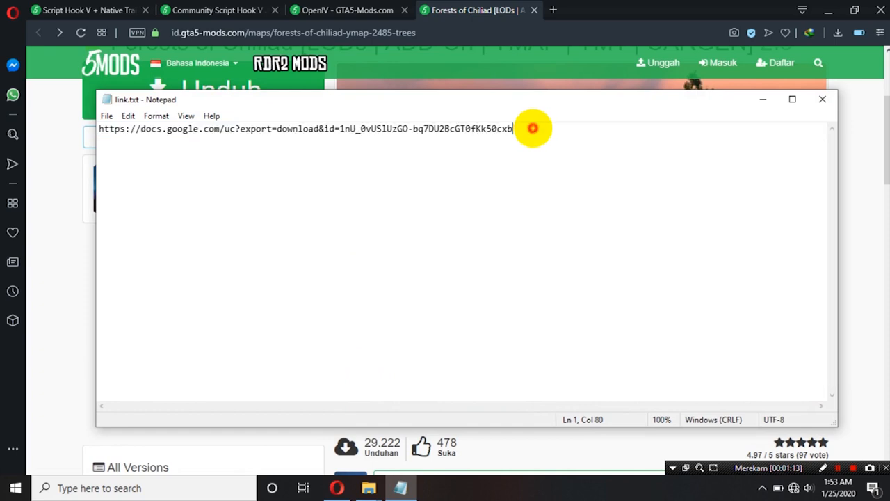
mouse_move(553, 131)
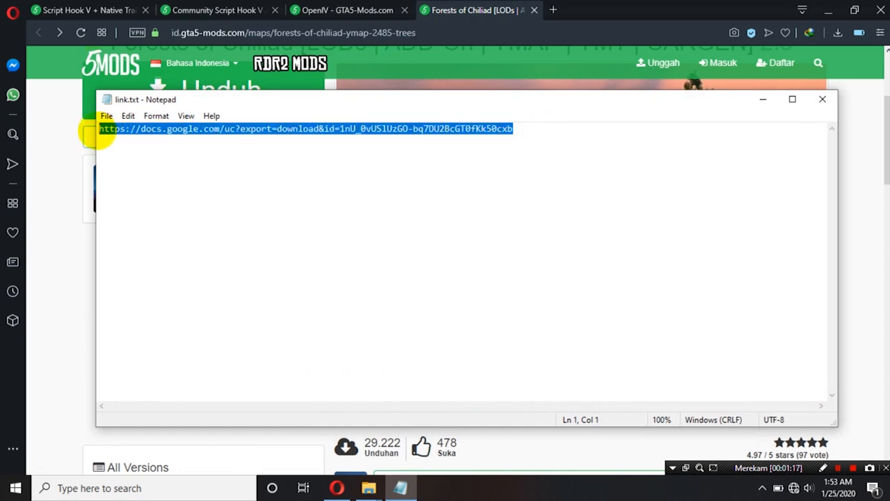
Select the full Google Docs link in link.txt, then return to the Script Hook V + Native Trainer page
click(205, 152)
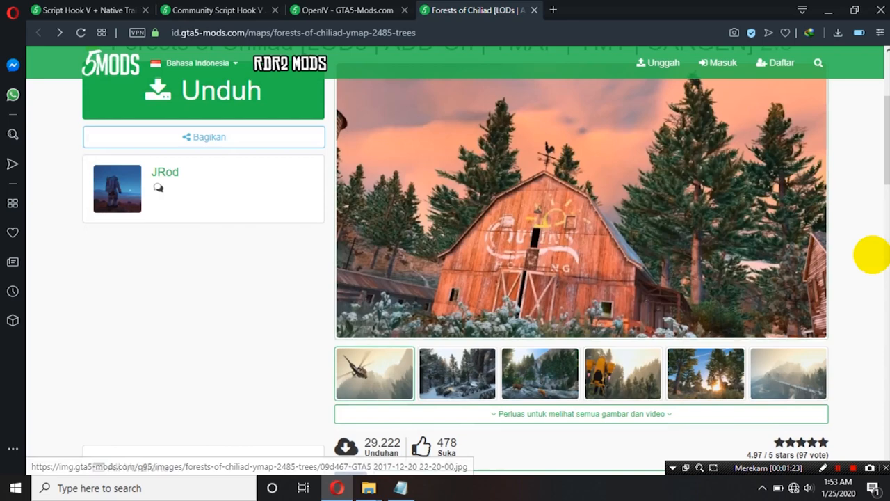
click(83, 9)
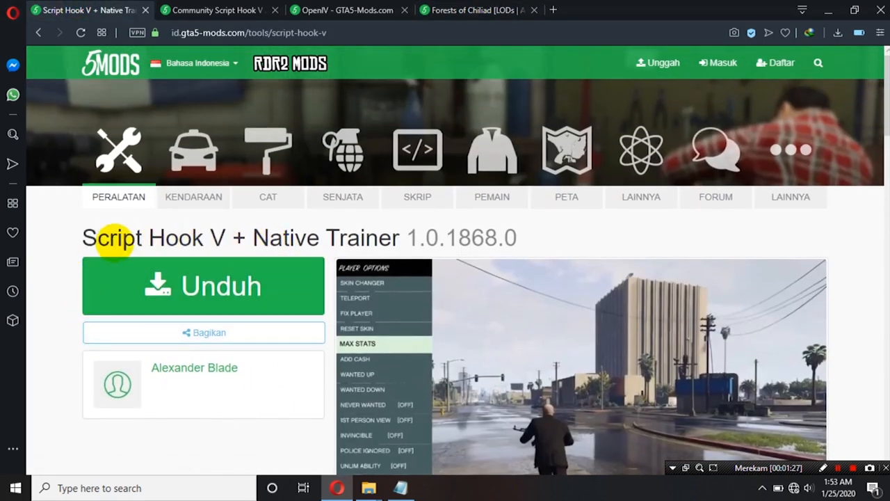
Select dinput8.dll and ScriptHookV.dll in ScriptHookV_1.0.1737.6.zip, open the Grand Theft Auto V folder, close WinRAR
double_click(139, 237)
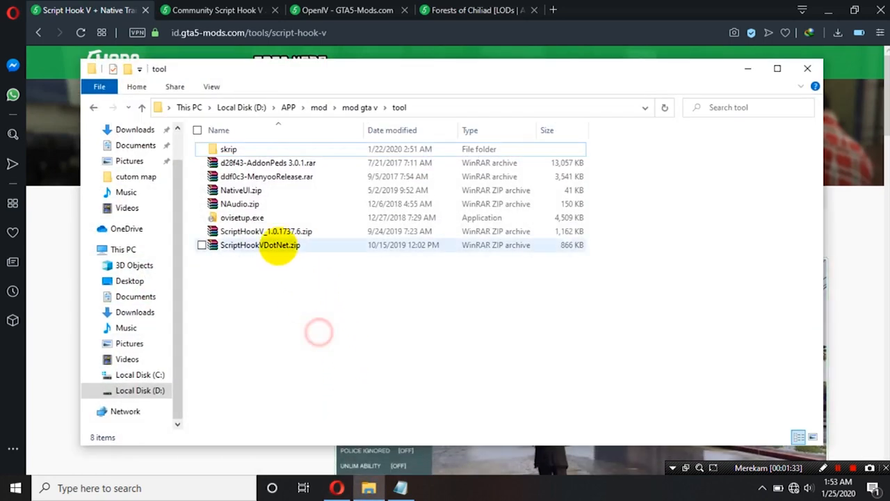
click(266, 231)
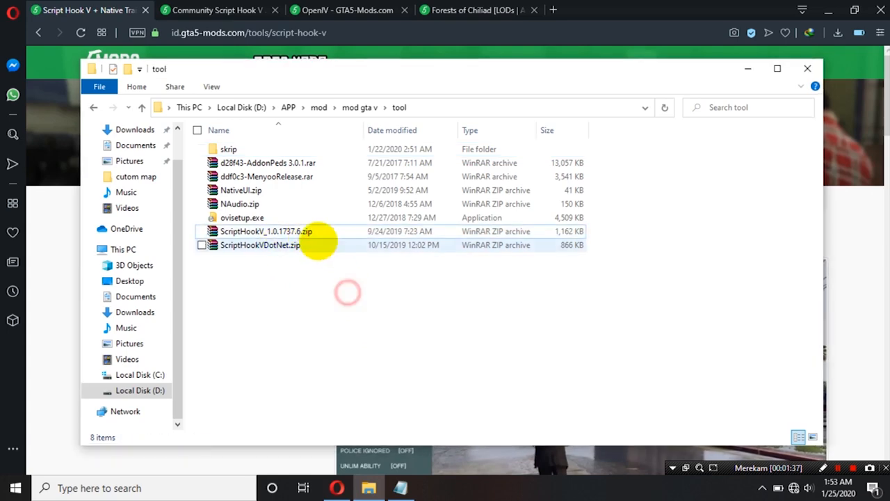
double_click(266, 231)
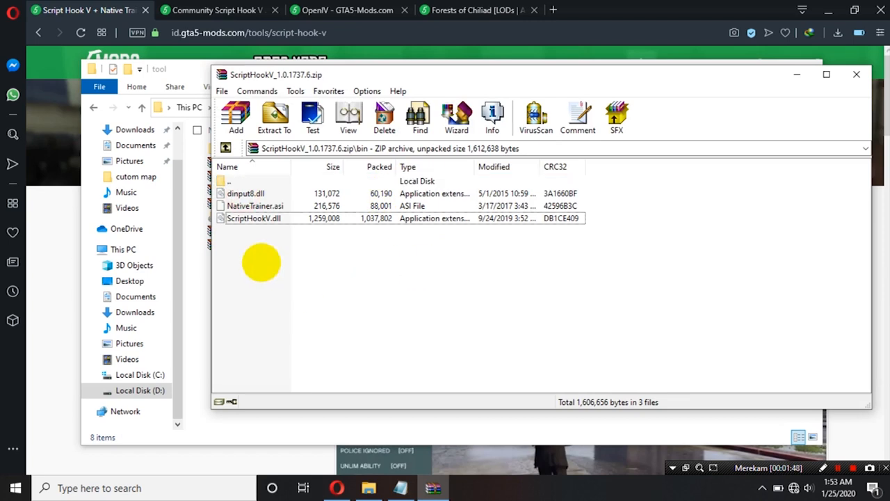
click(255, 205)
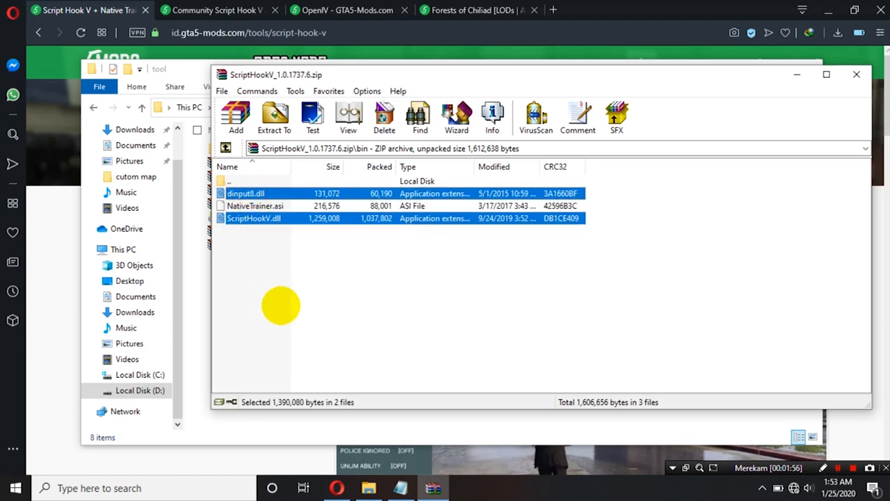
mouse_move(313, 309)
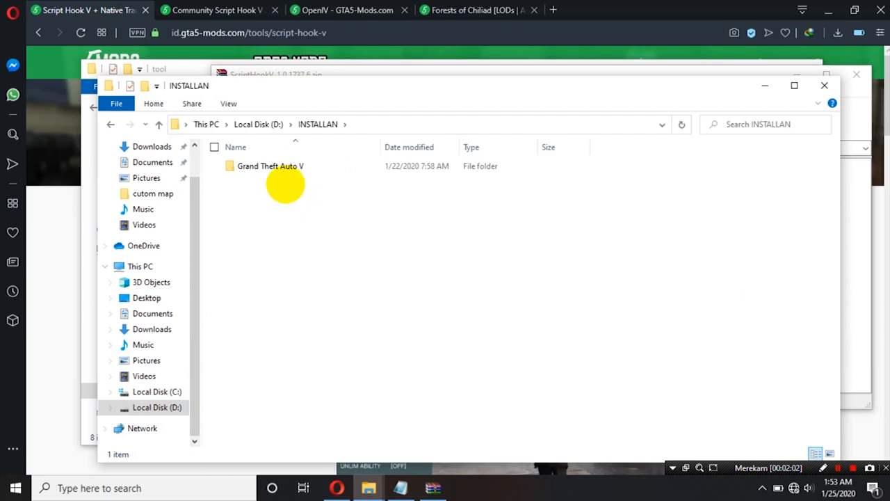
double_click(270, 166)
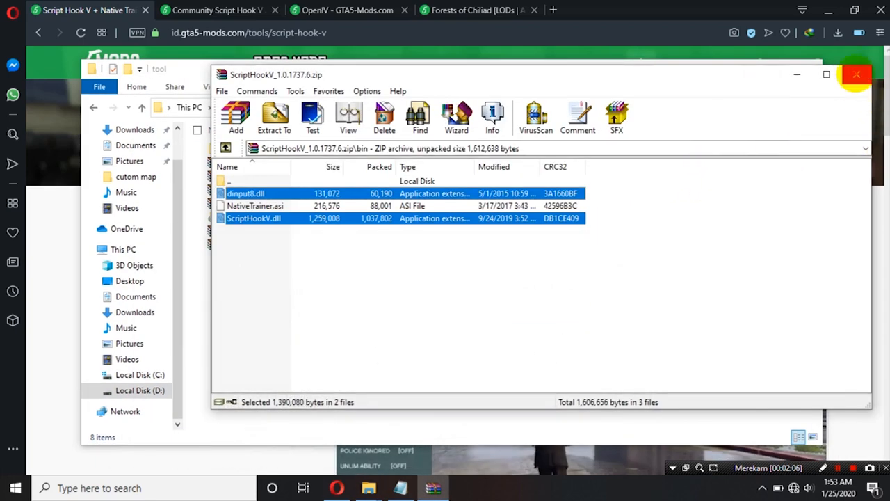
click(219, 9)
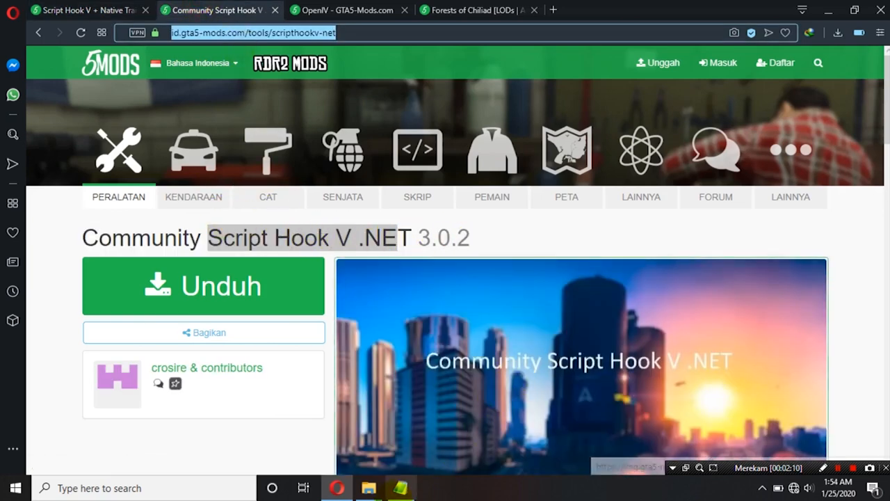
Open ScriptHookVDotNet.zip from the tool folder and switch to the OpenIV browser tab
click(368, 487)
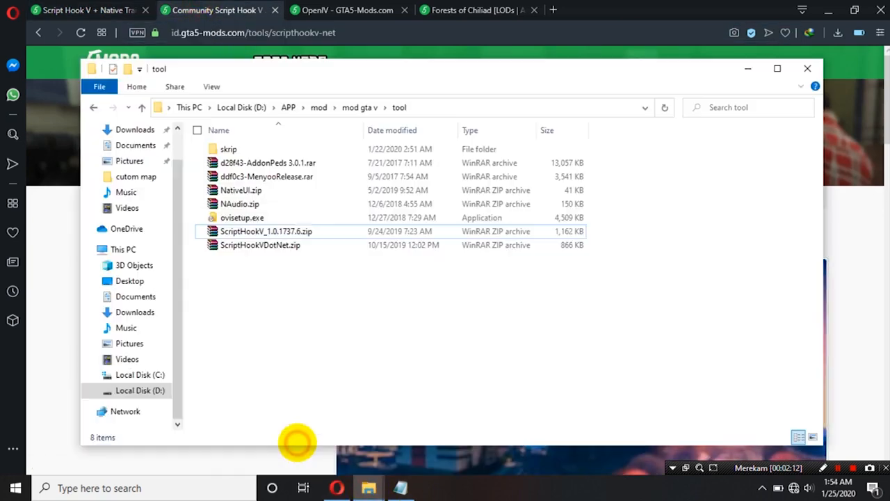
click(260, 244)
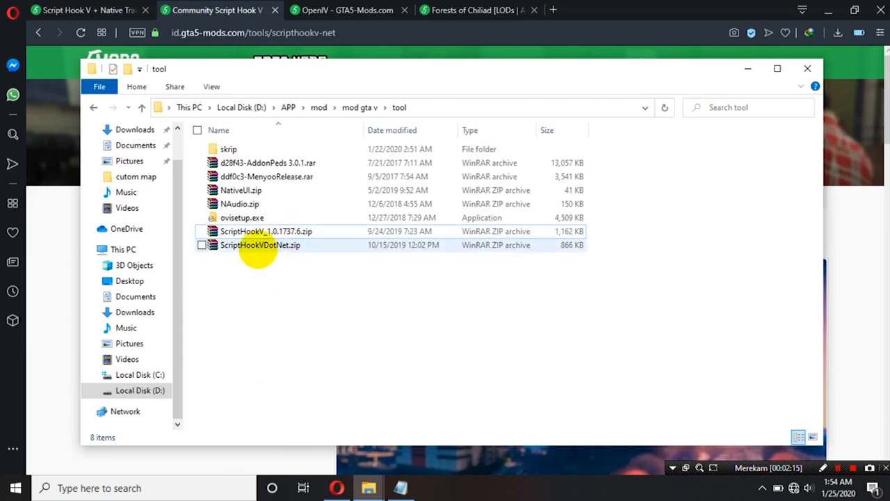
double_click(260, 245)
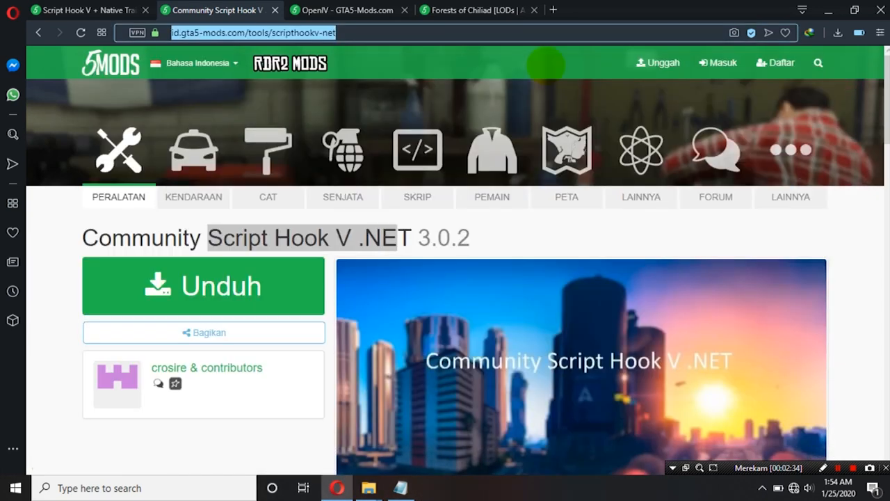
click(341, 10)
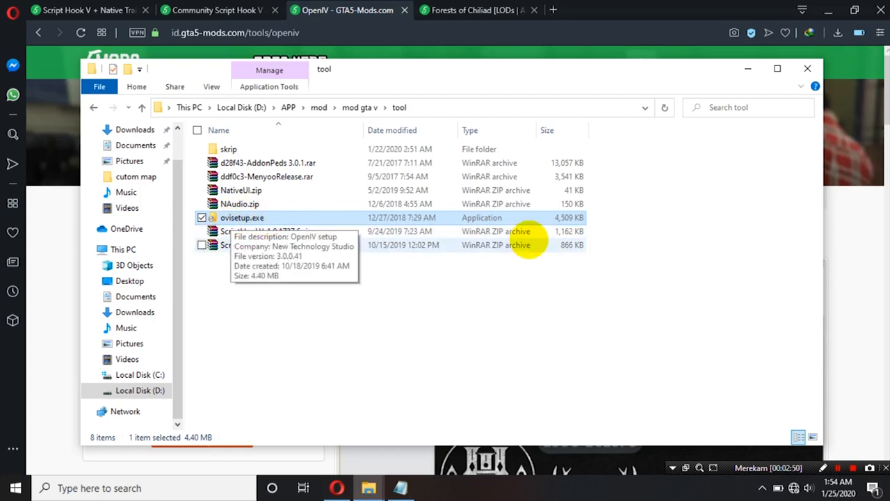
Open GTA V for Windows in edit mode and confirm ASI Loader, OpenIV.ASI and openCamera are installed
click(748, 68)
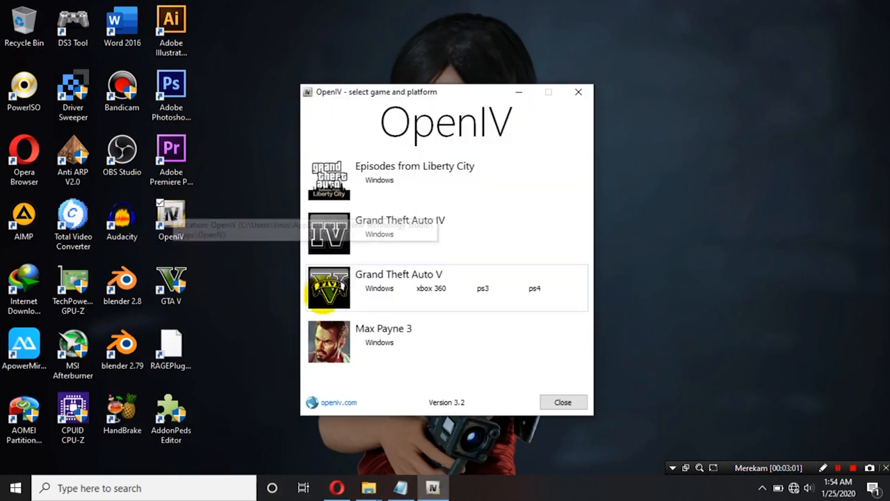
click(378, 288)
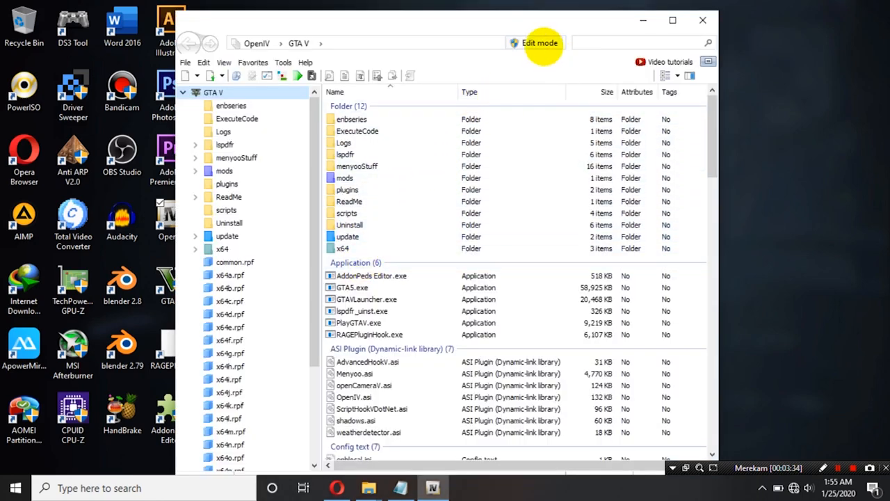
click(540, 42)
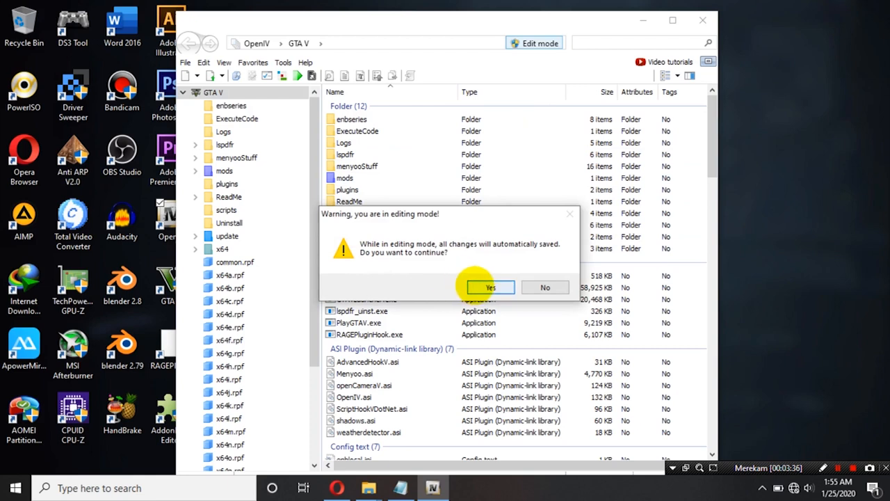
click(490, 287)
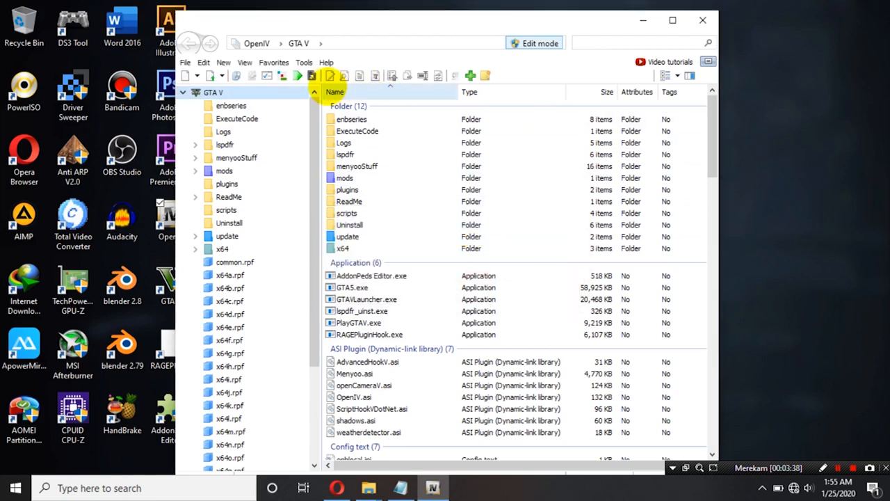
mouse_move(413, 55)
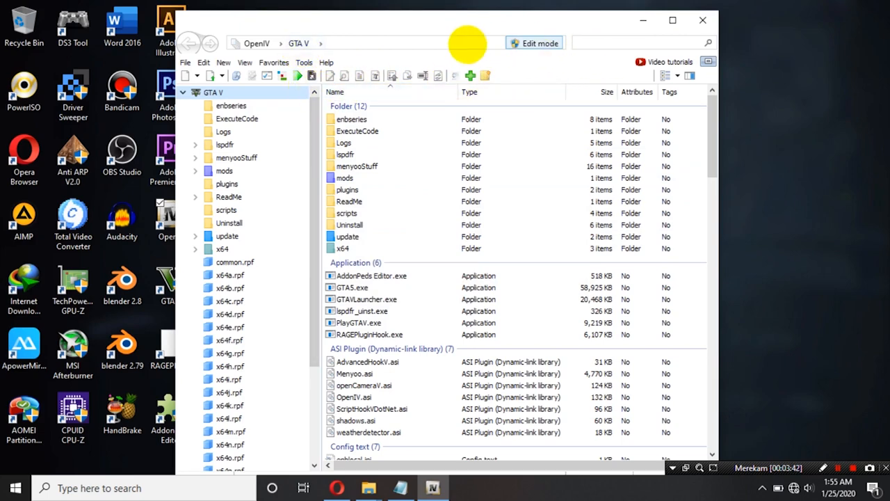
click(303, 62)
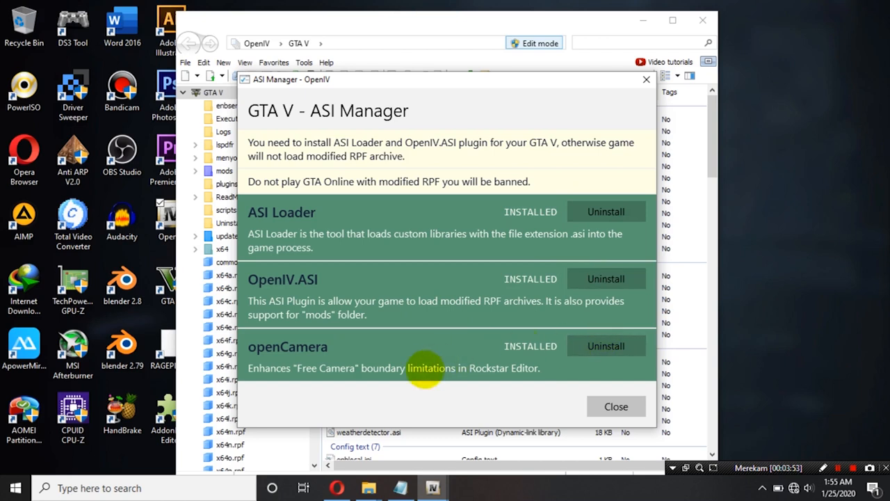
mouse_move(250, 281)
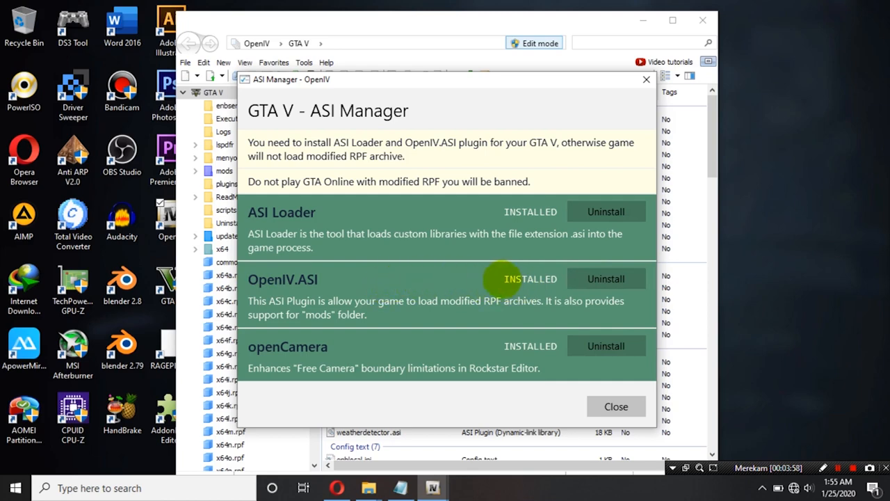
click(615, 406)
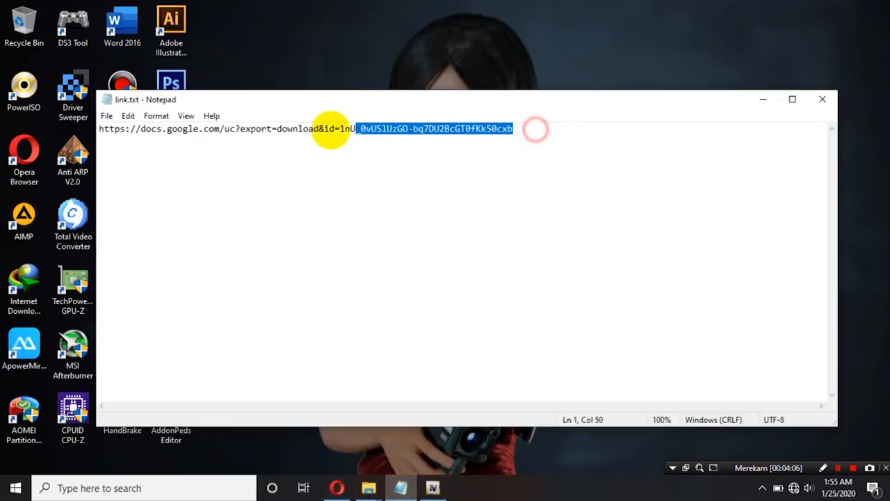
Close link.txt, then open Example DLC Pack inside grafik > cutom map > cutom map by vnp.zip
key(ctrl+a)
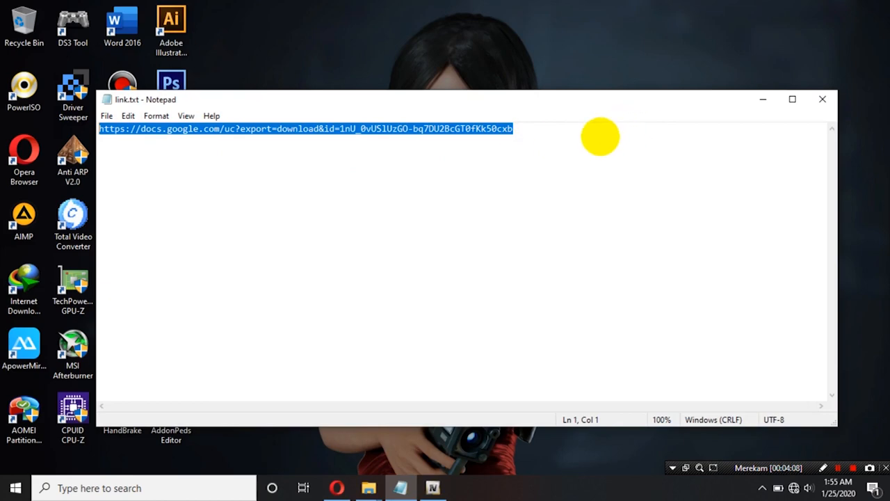
click(822, 99)
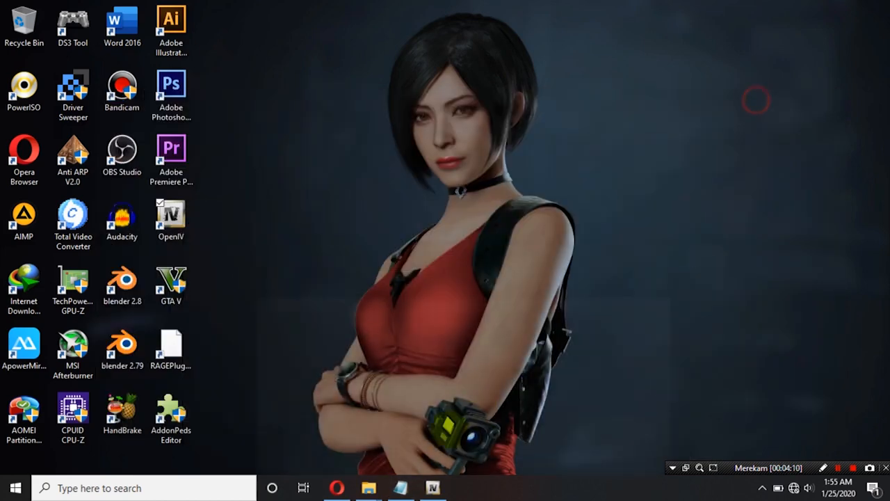
mouse_move(368, 487)
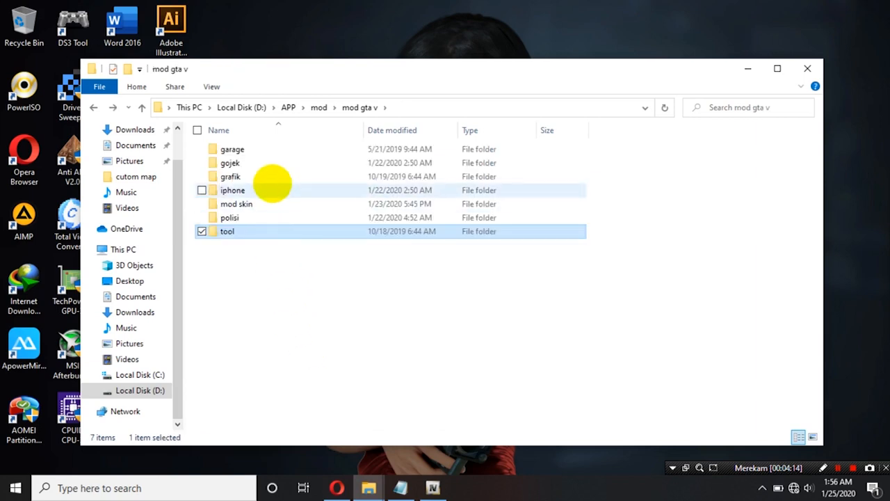
double_click(229, 176)
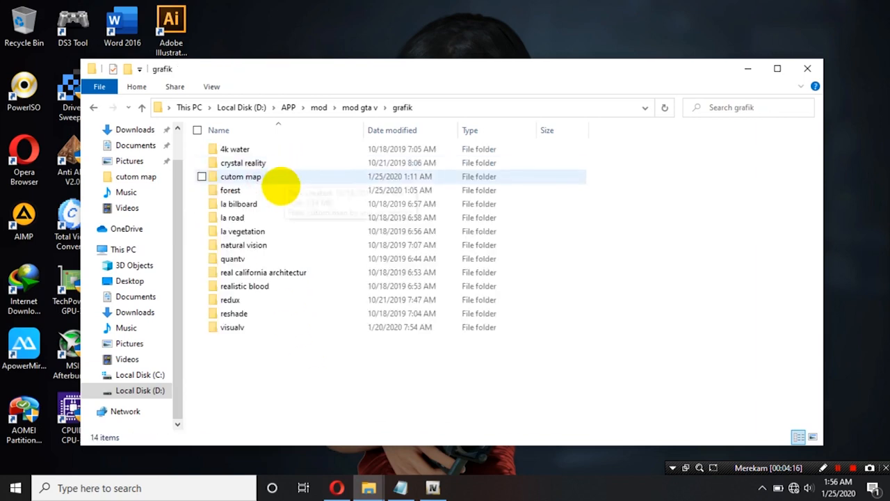
double_click(240, 176)
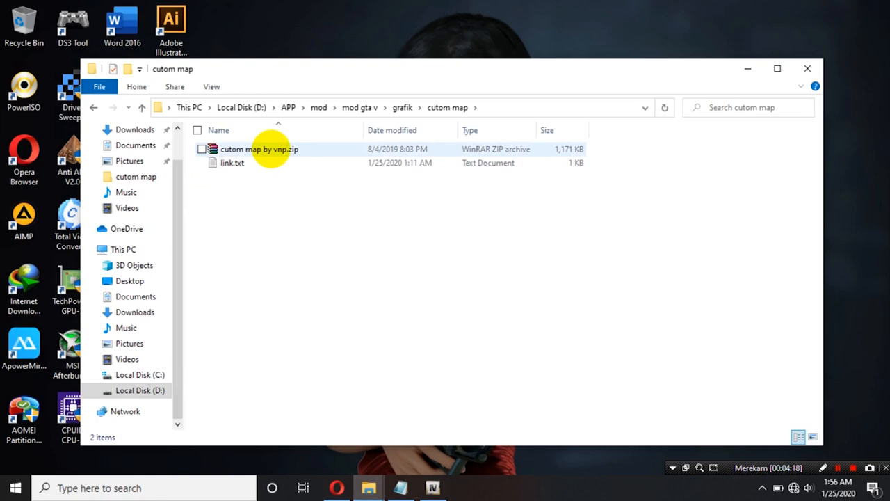
double_click(258, 148)
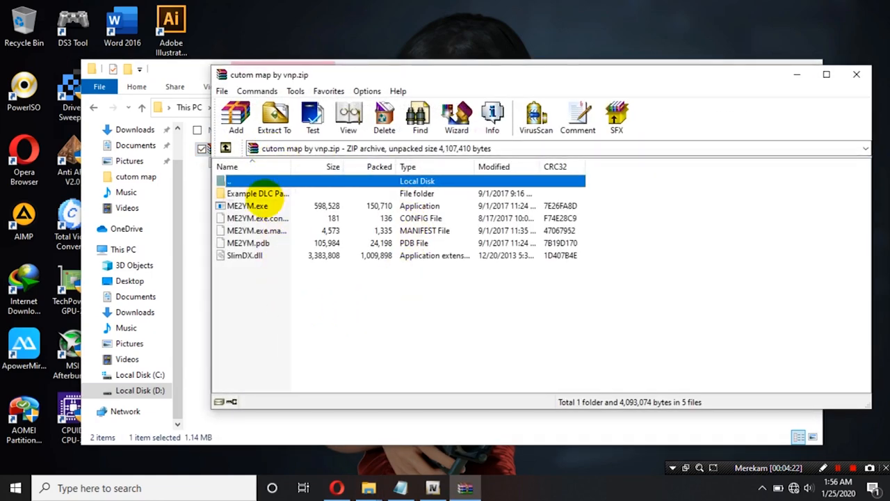
click(258, 193)
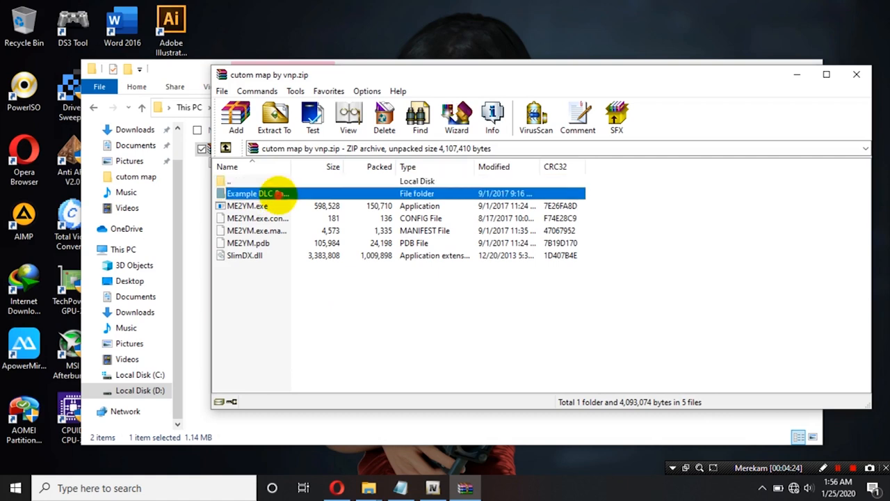
double_click(257, 194)
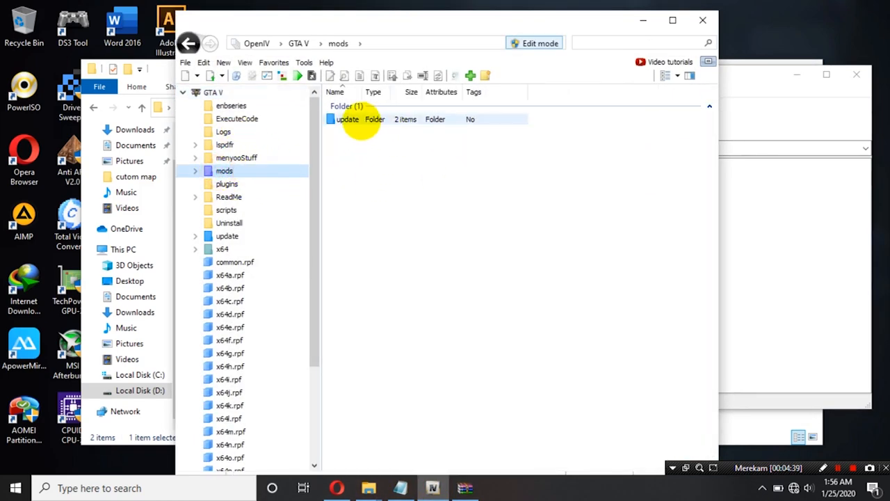
Open update.rpf from mods > update, go to common > data and select dlclist.xml
double_click(348, 118)
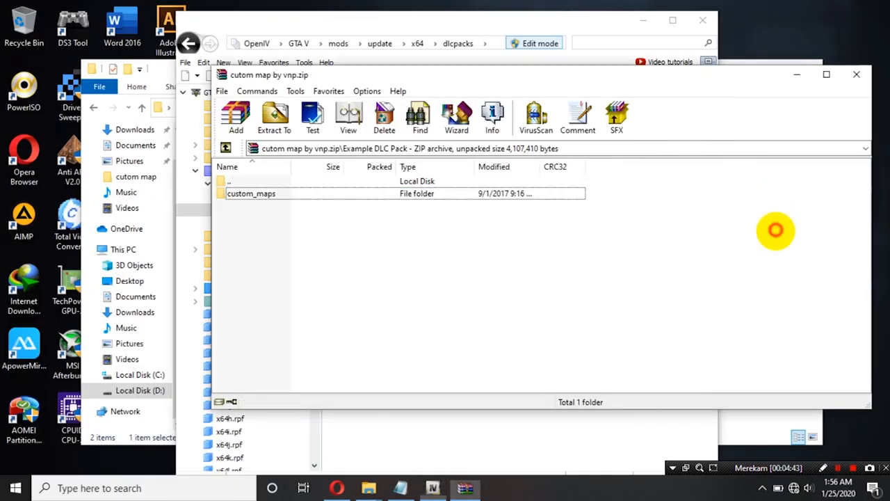
click(251, 194)
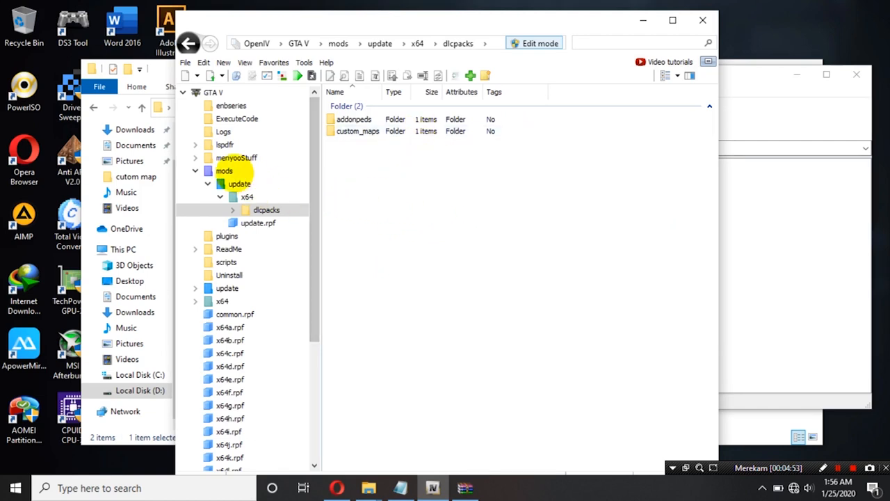
click(239, 183)
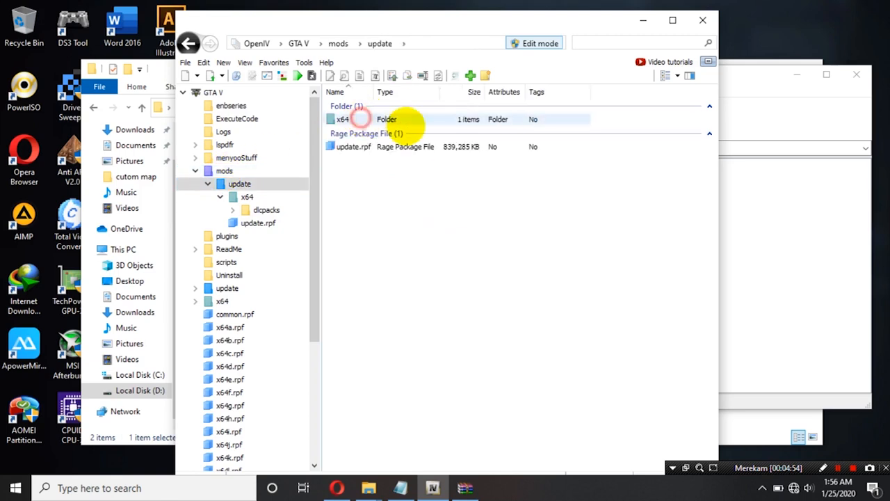
click(353, 146)
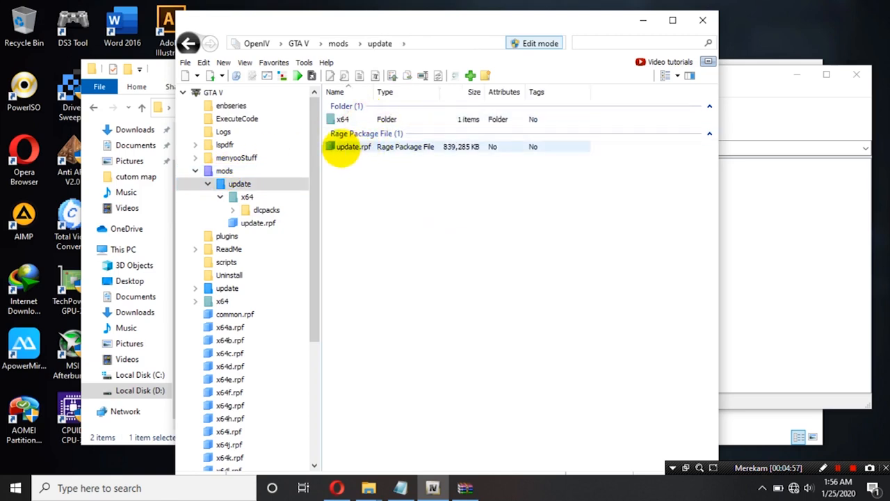
double_click(353, 146)
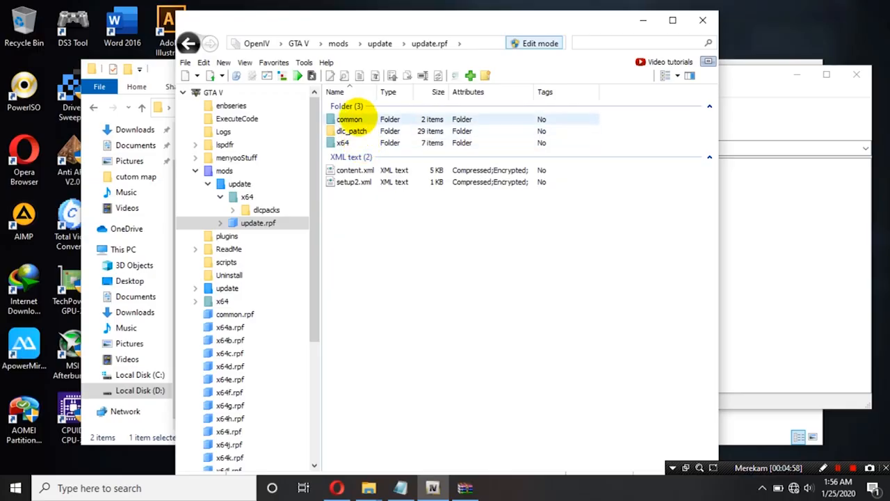
double_click(349, 119)
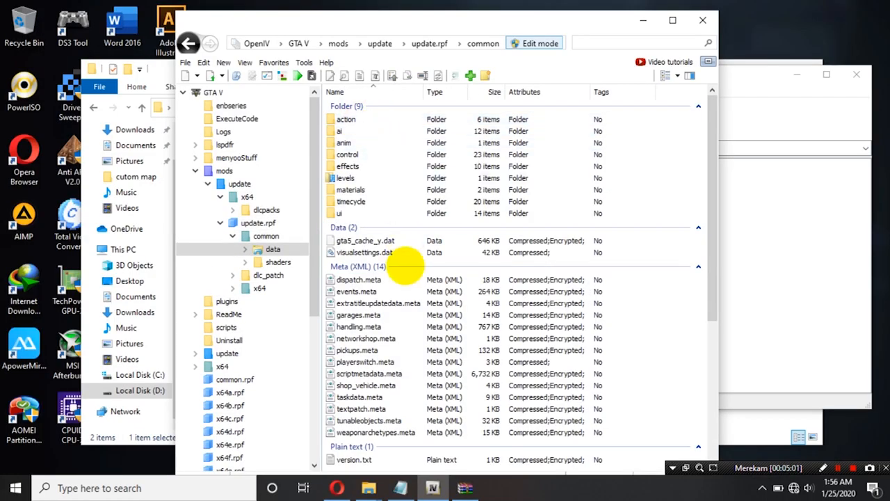
scroll(down, 3)
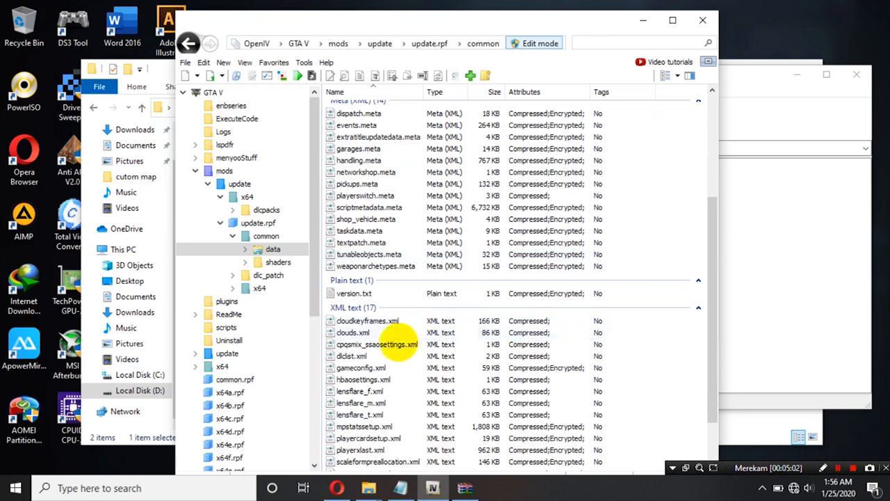
click(351, 355)
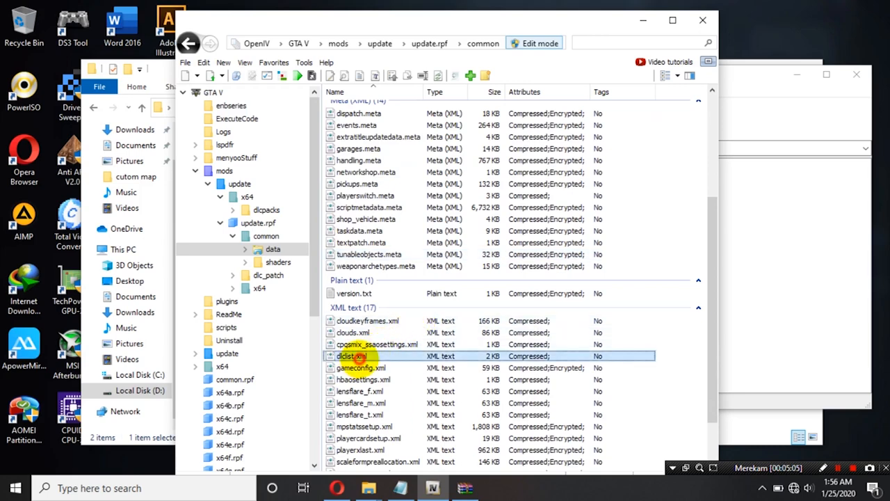
Edit dlclist.xml as text, adding a dlcpacks custom_maps Item line after the addonpeds entry
right_click(351, 355)
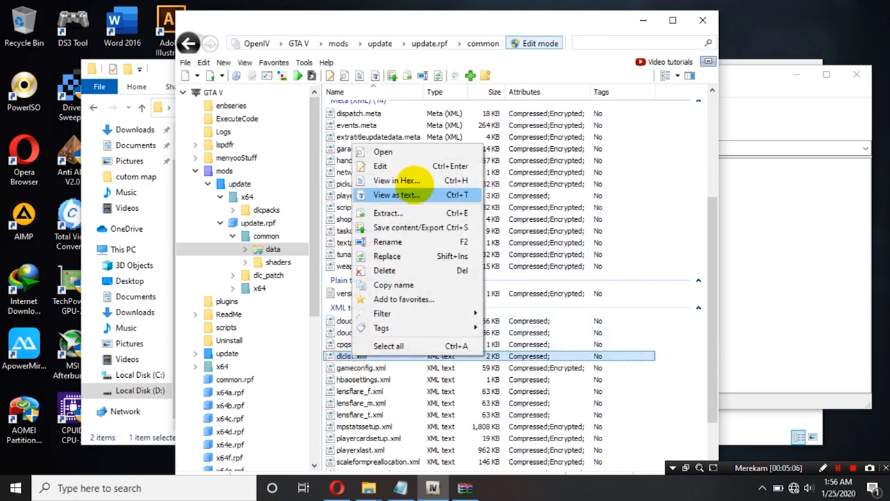
click(396, 195)
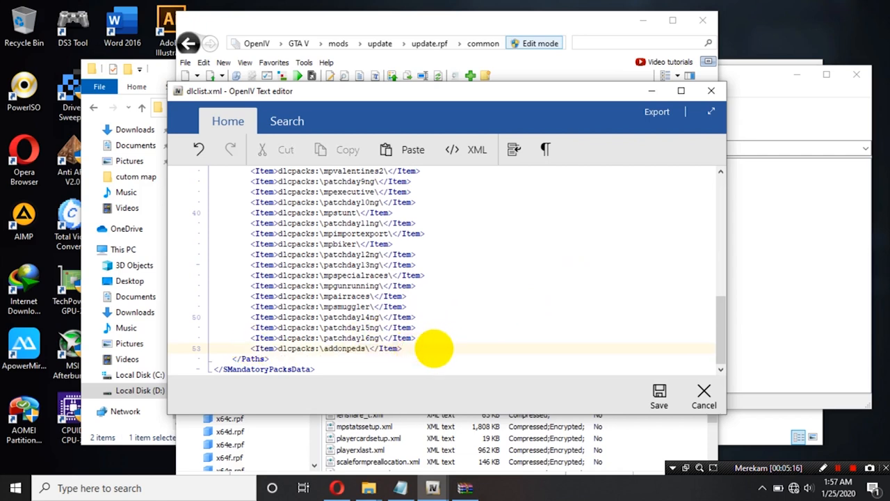
key(enter)
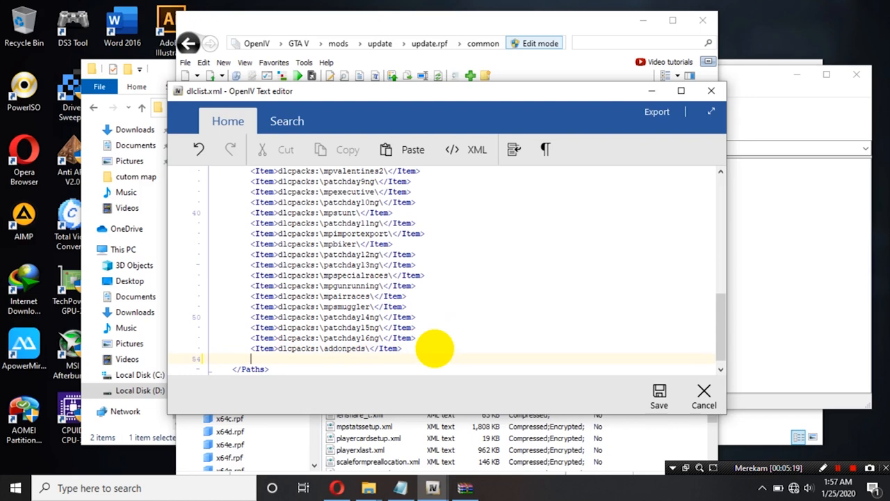
text(<Item>dlcpacks:\addonpeds\</Item>)
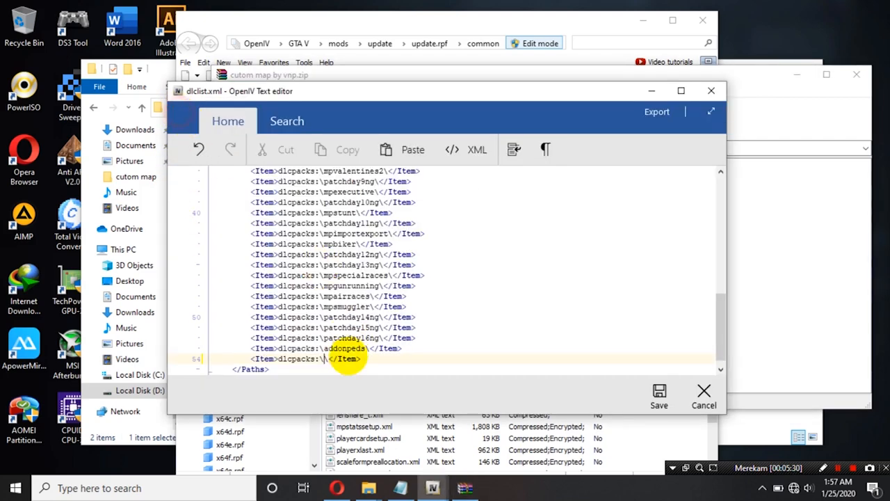
text(custom_maps)
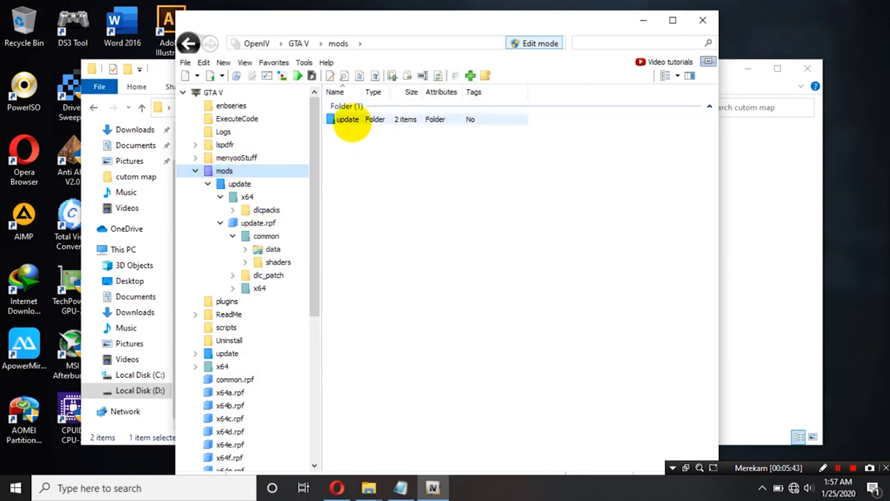
Open dlcpacks in OpenIV, then browse Forests of Chiliad v2.3 > Trees > Redwood > forest in WinRAR
double_click(347, 119)
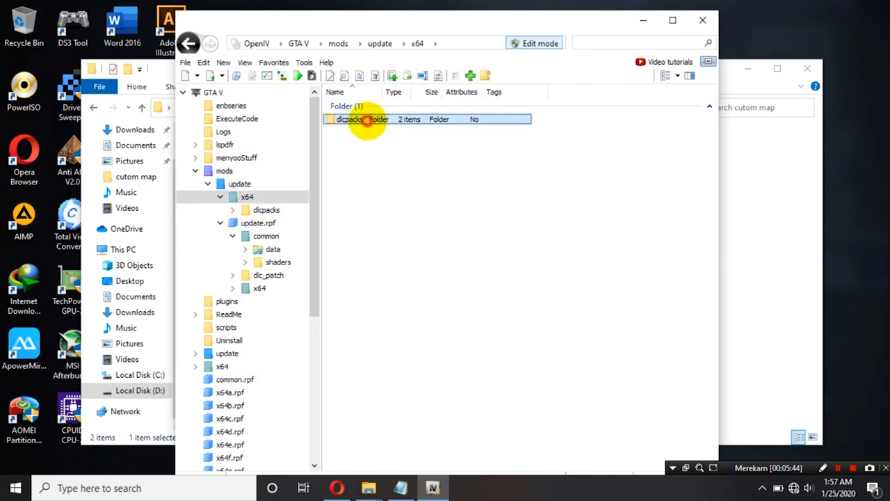
double_click(347, 118)
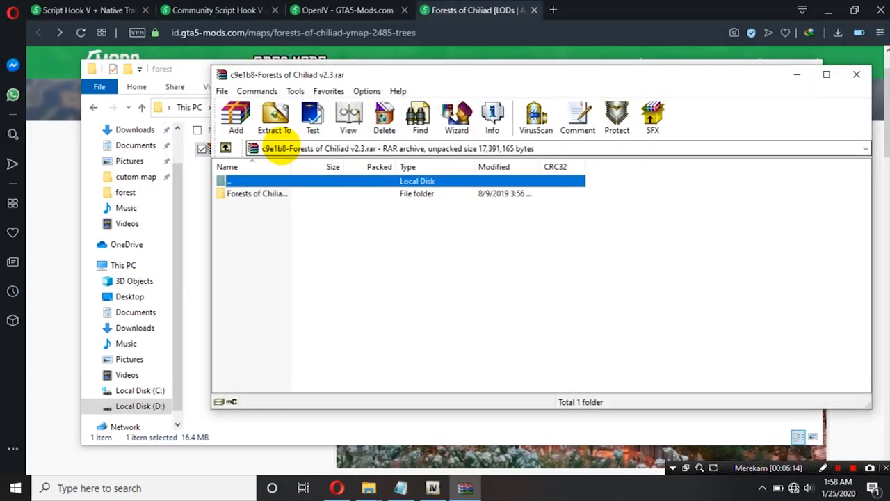
double_click(257, 193)
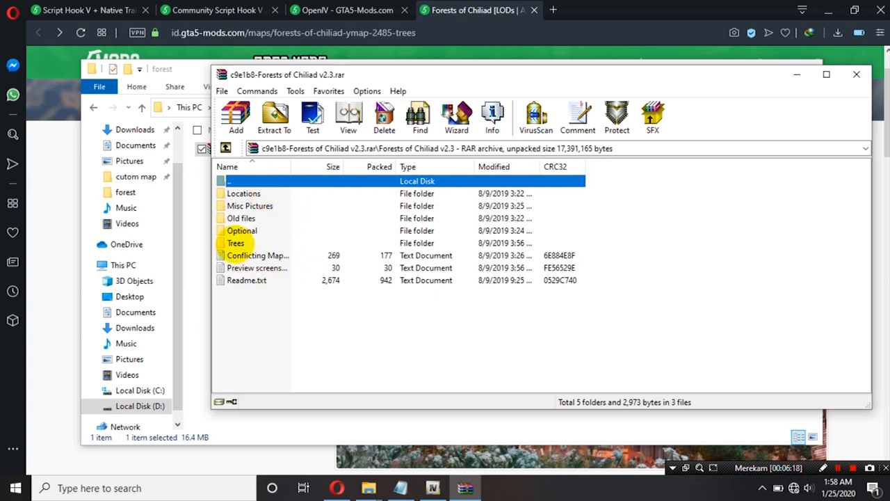
double_click(235, 243)
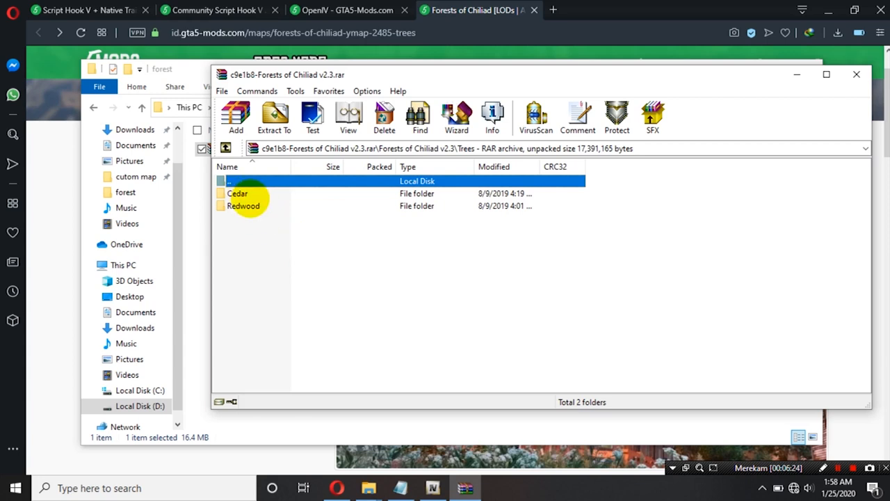
double_click(237, 193)
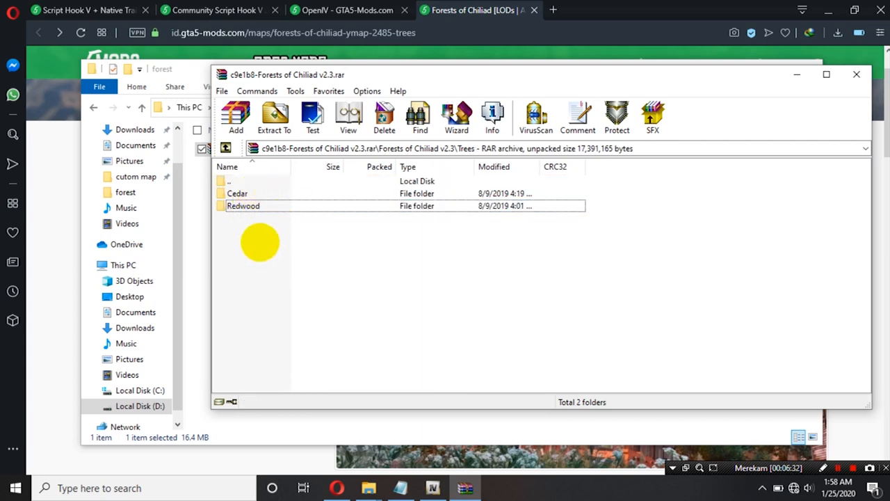
click(243, 205)
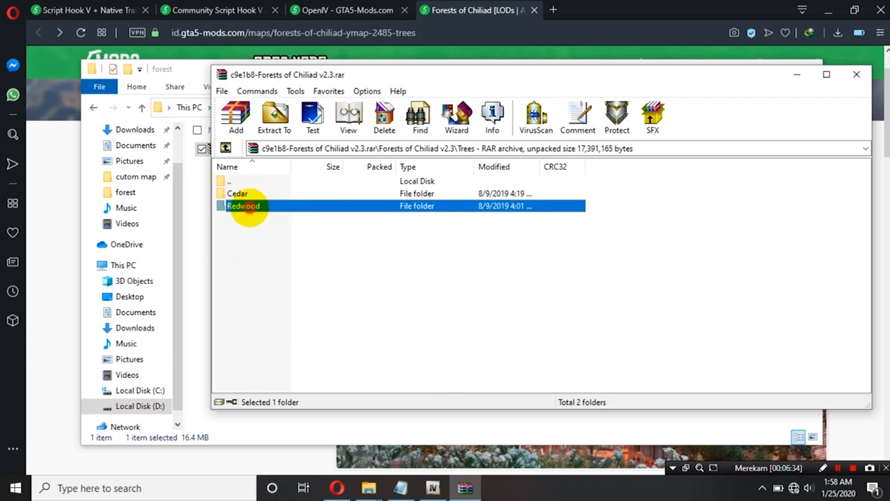
double_click(242, 205)
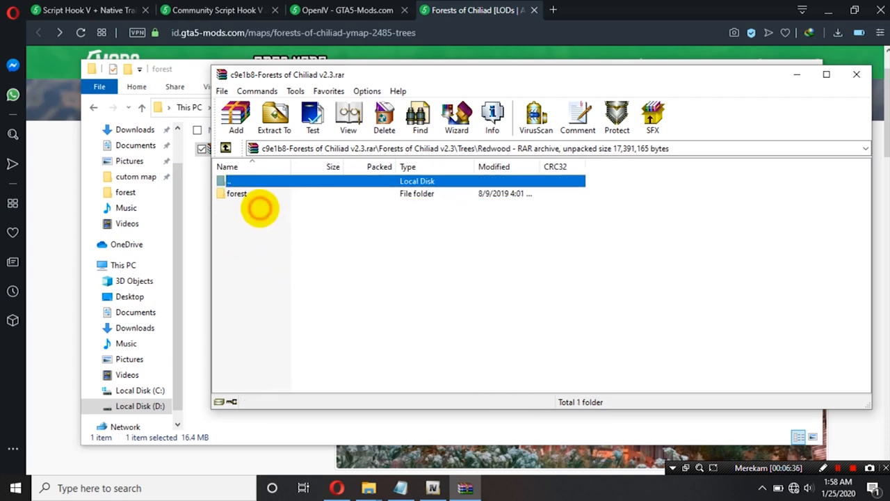
double_click(236, 193)
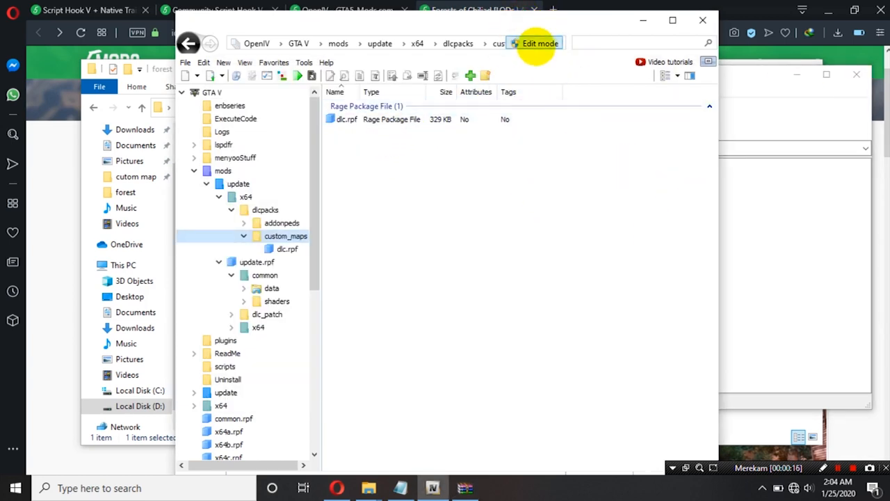
mouse_move(539, 43)
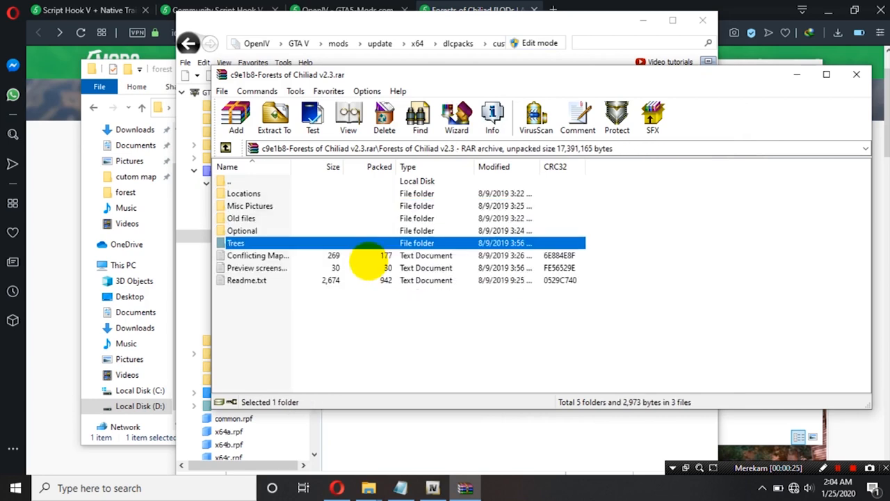
Browse Optional > Forests Generators in the archive, then go back up and select Scenarios
click(242, 231)
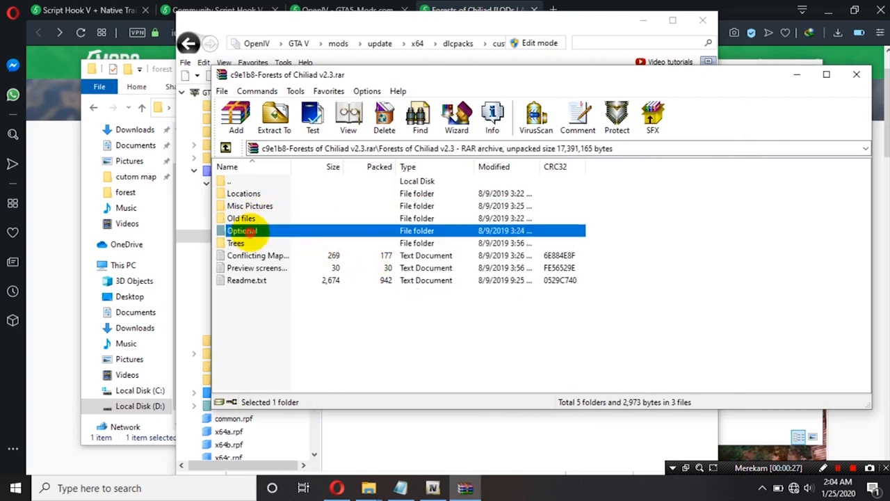
double_click(242, 230)
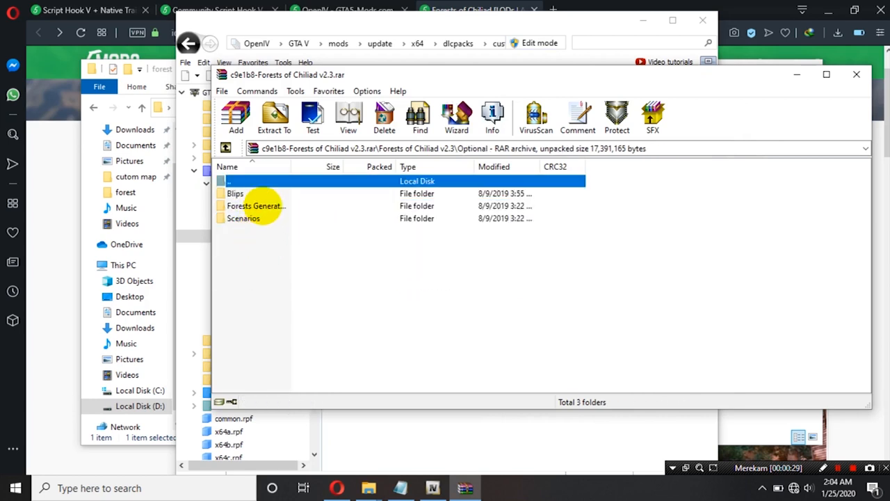
click(256, 205)
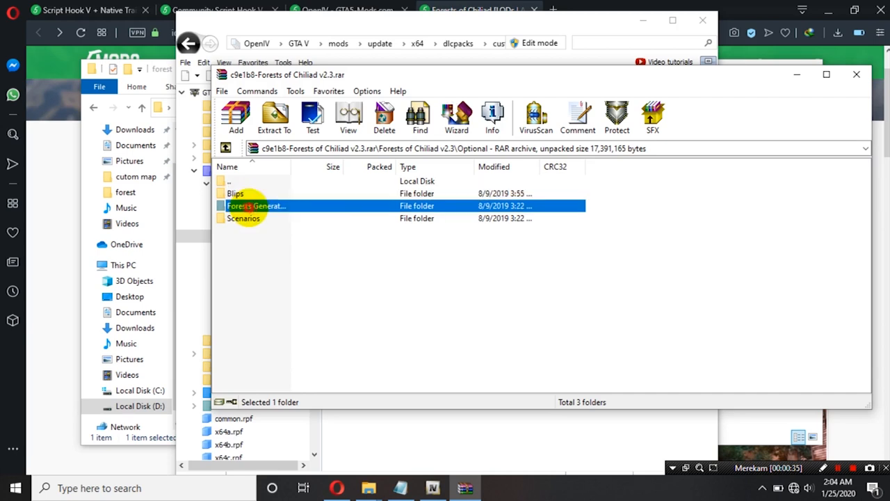
click(244, 218)
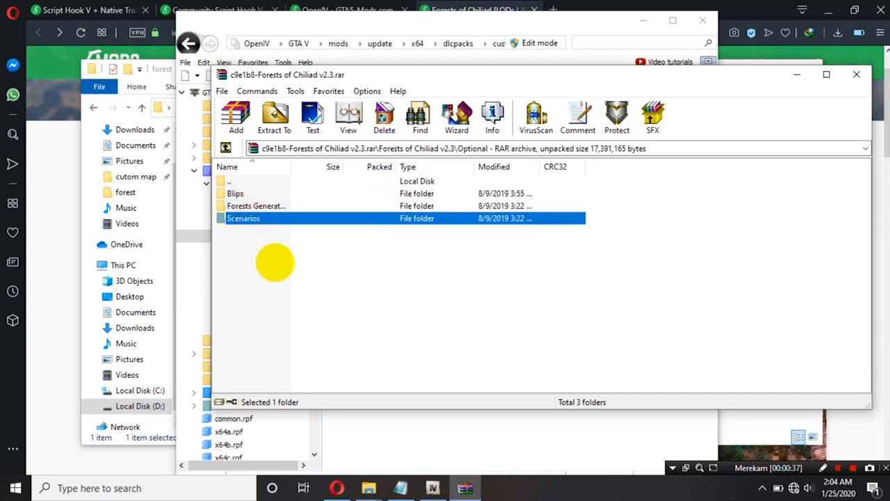
double_click(255, 205)
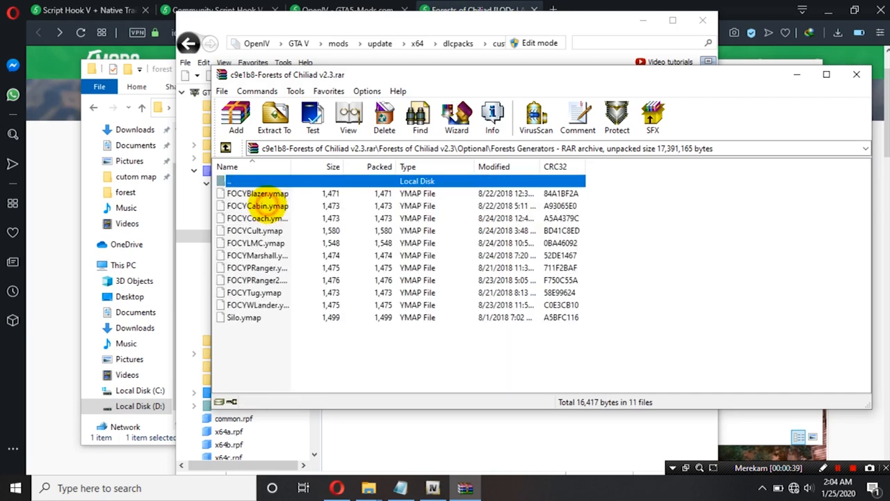
double_click(236, 180)
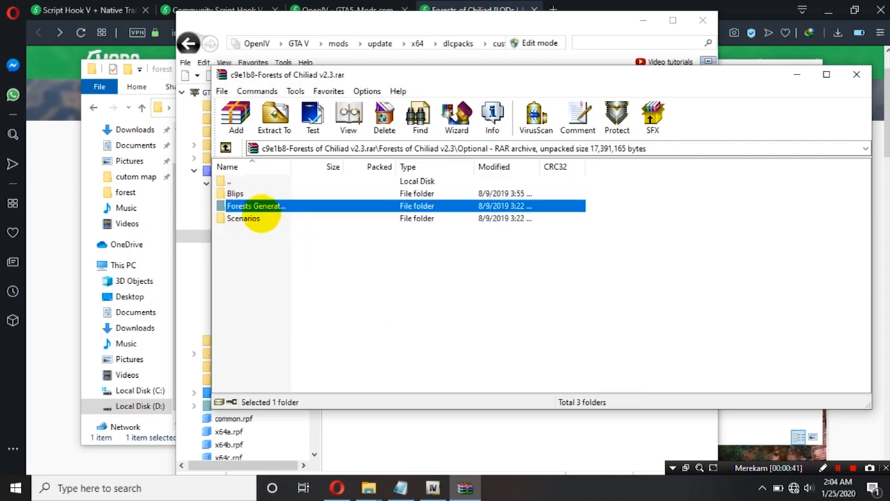
click(243, 217)
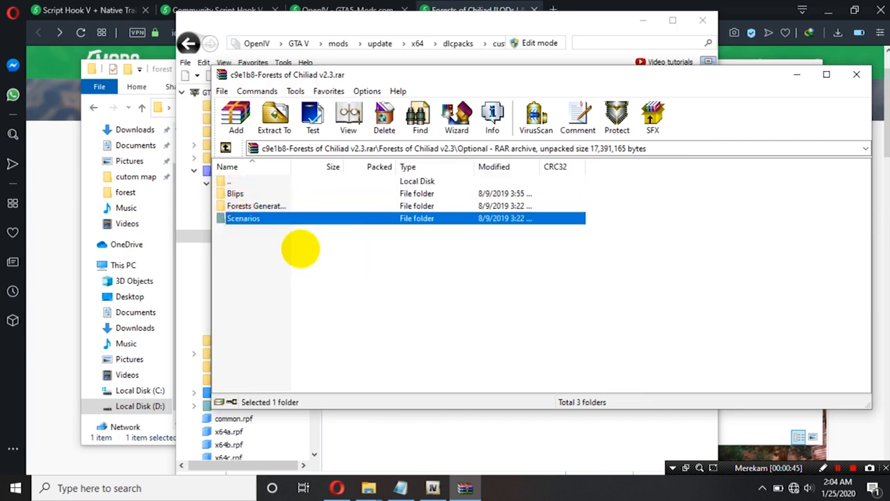
mouse_move(235, 193)
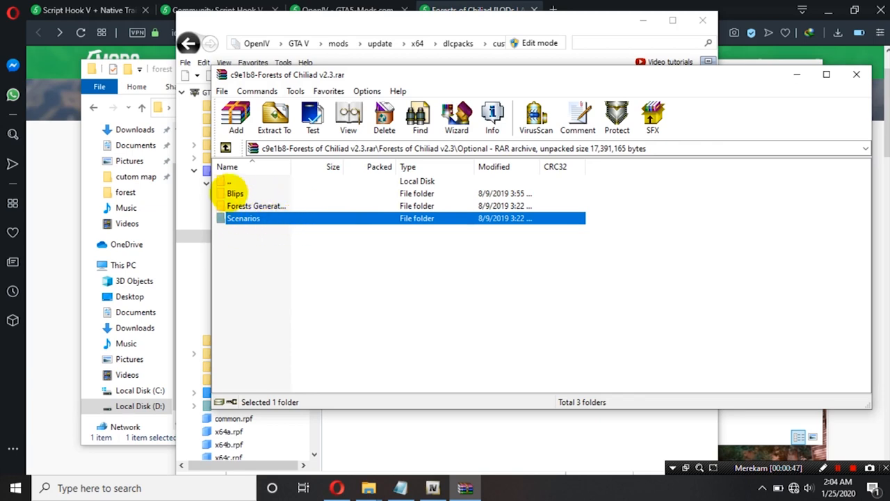